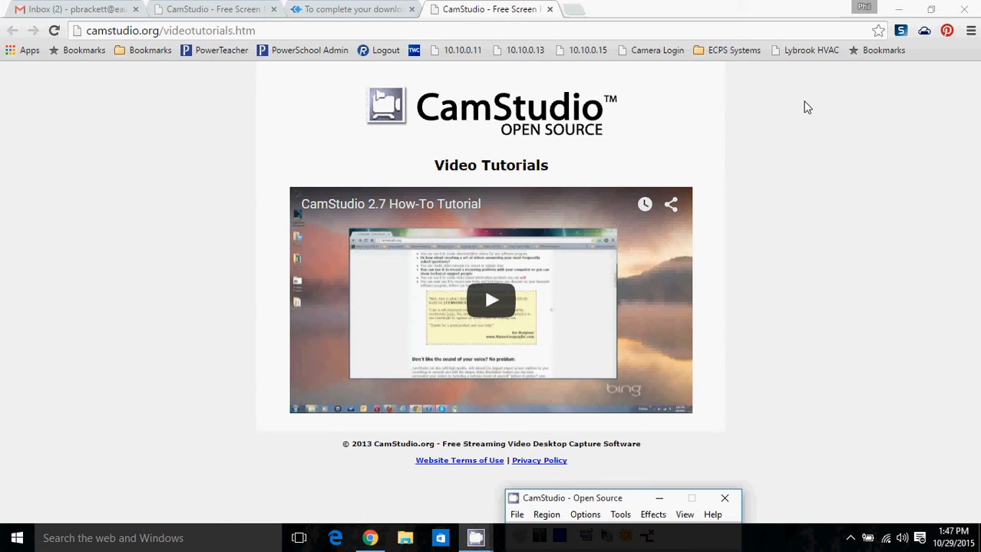
{"action": "mouse_move", "coordinate": [735, 123]}
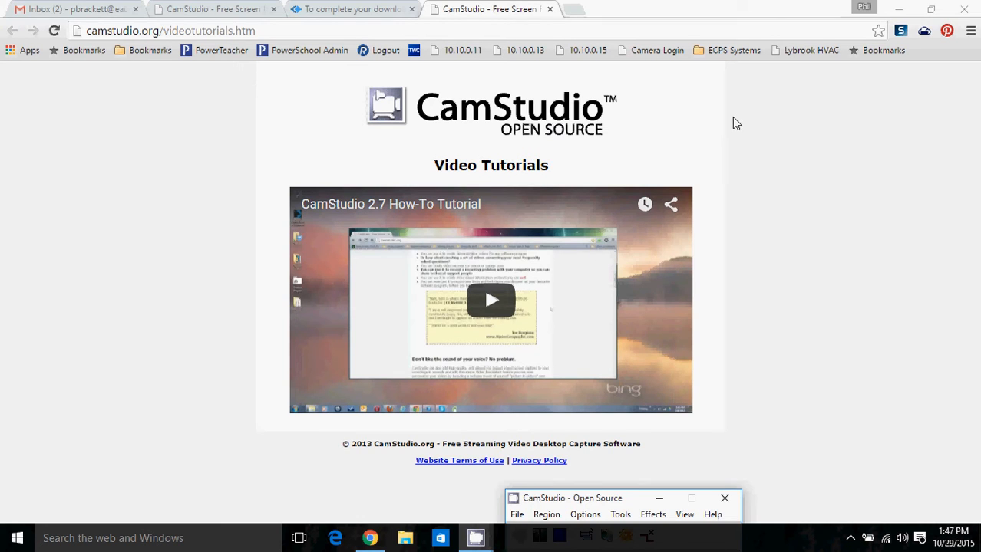
{"action": "mouse_move", "coordinate": [866, 146]}
{"action": "type", "text": "printers"}
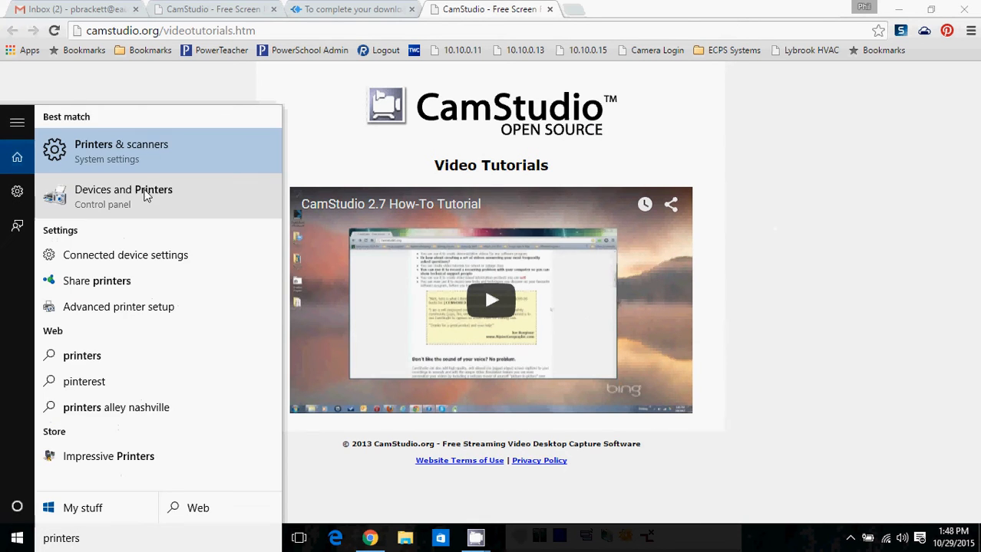
Open Devices and Printers, then preview and cancel printing the CamStudio tutorials page.
{"action": "left_click", "coordinate": [123, 190]}
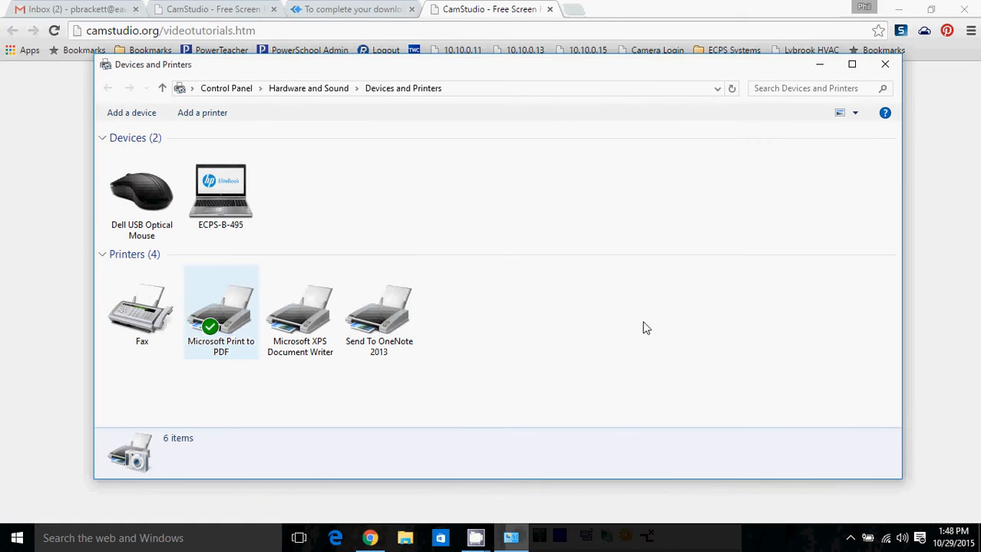
{"action": "mouse_move", "coordinate": [927, 144]}
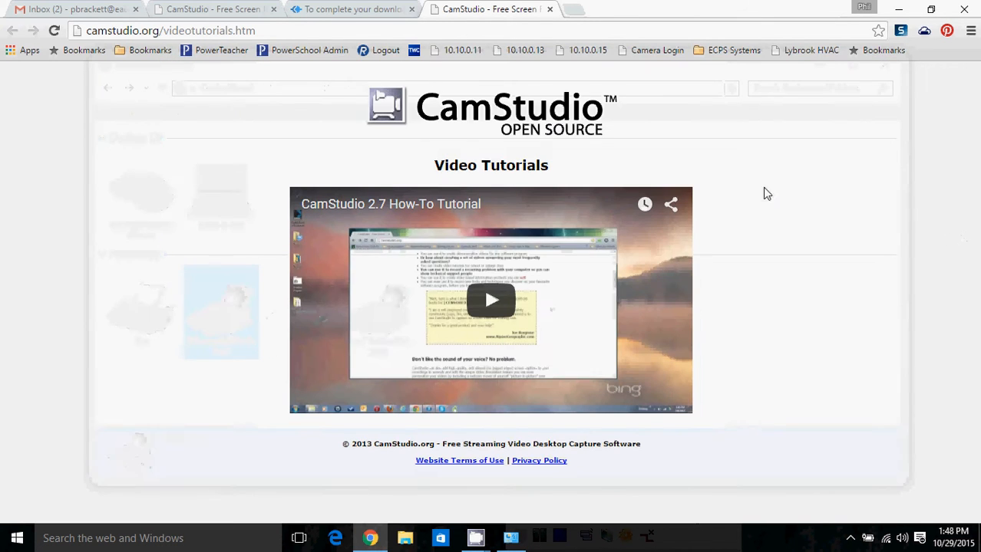
{"action": "key", "text": "Ctrl+p"}
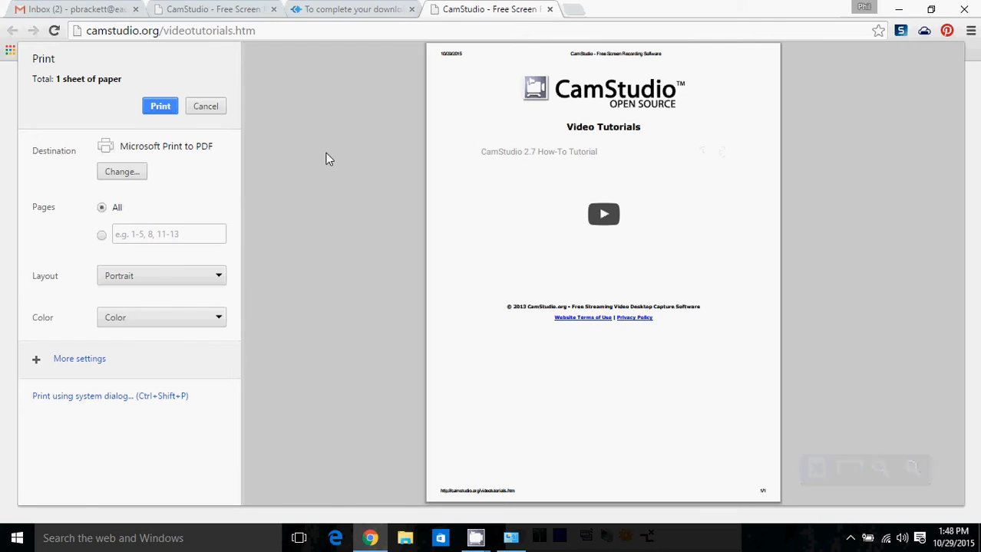
{"action": "mouse_move", "coordinate": [199, 106]}
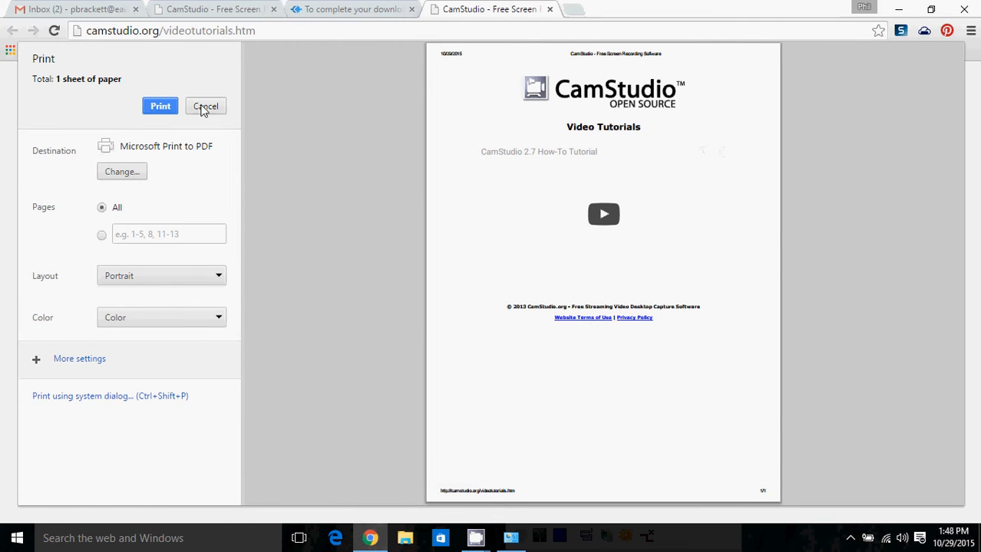
{"action": "left_click", "coordinate": [205, 106]}
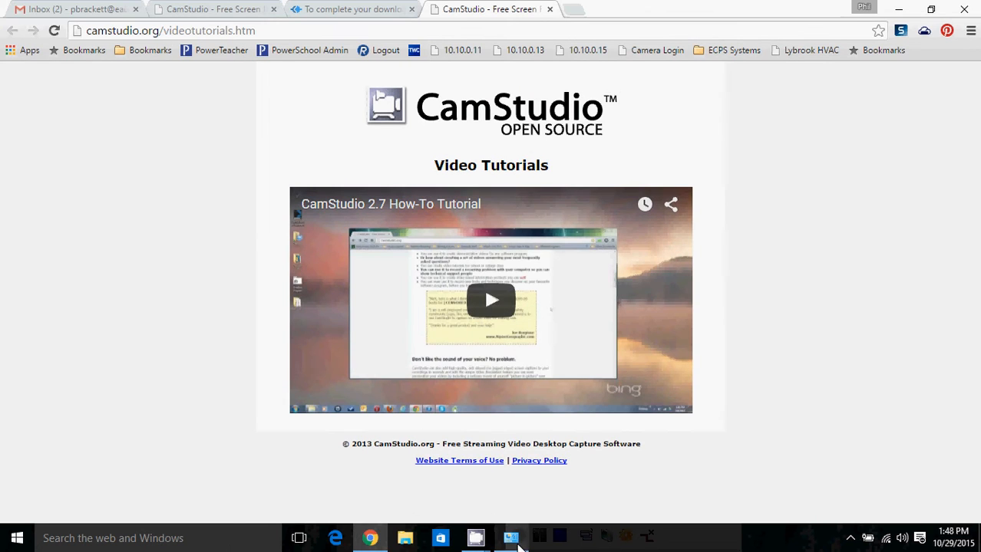
Start the Add Printer wizard for an unlisted shared printer at \\print\ and browse its printer list.
{"action": "left_click", "coordinate": [511, 537]}
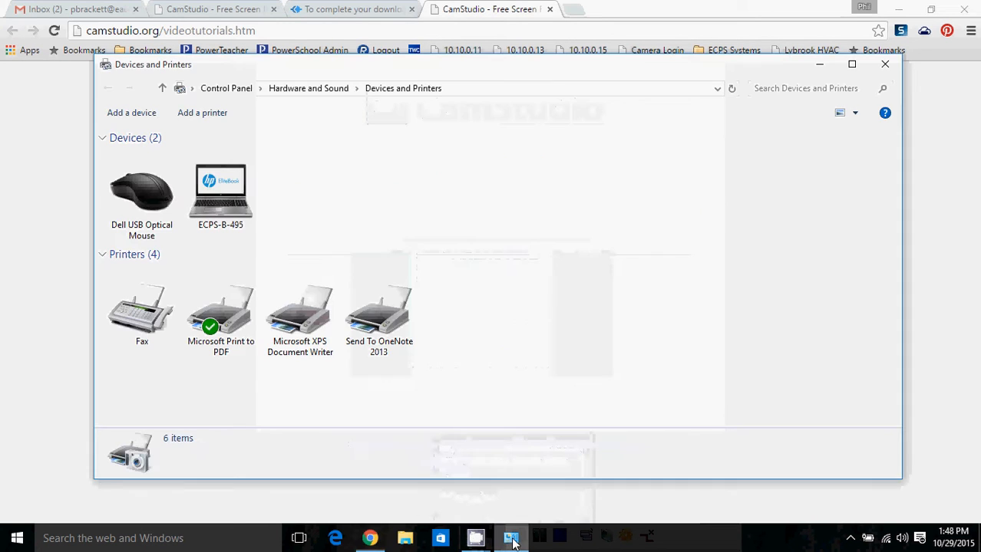
{"action": "left_click", "coordinate": [130, 114]}
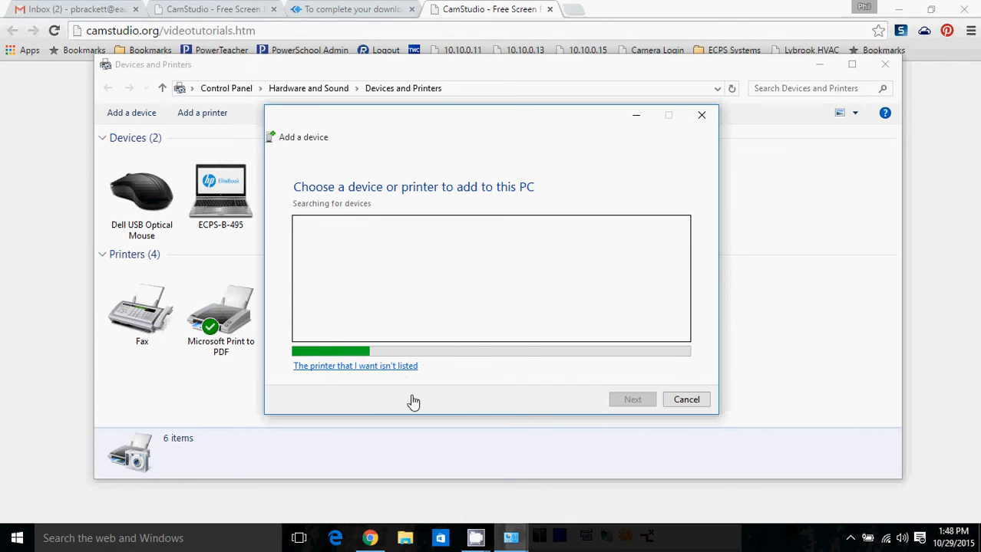
{"action": "left_click", "coordinate": [356, 365]}
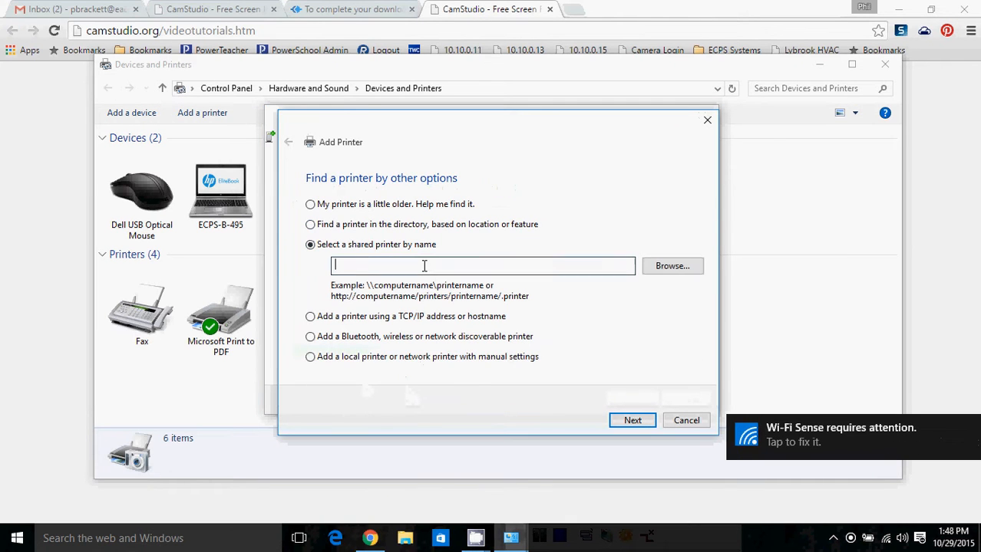
{"action": "type", "text": "\\\\print"}
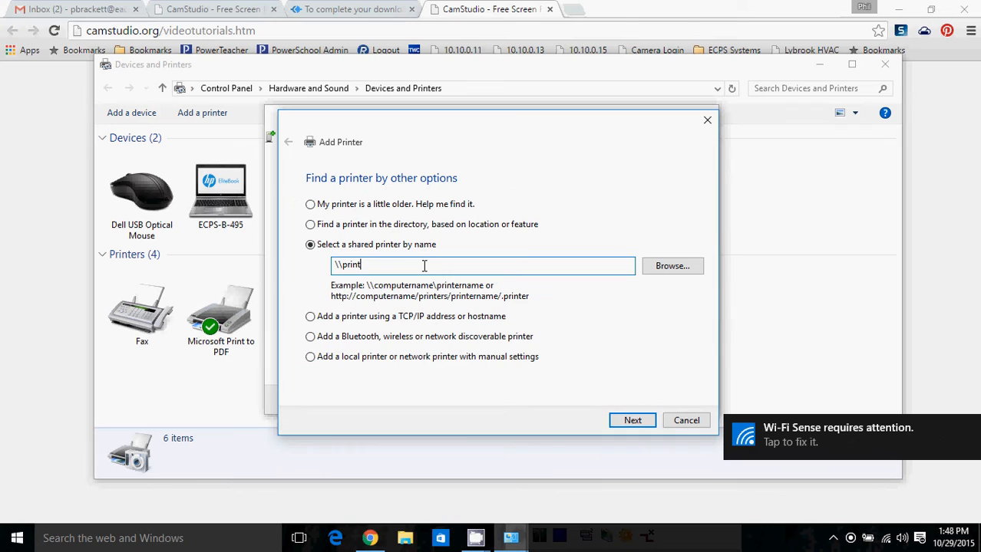
{"action": "type", "text": "\\"}
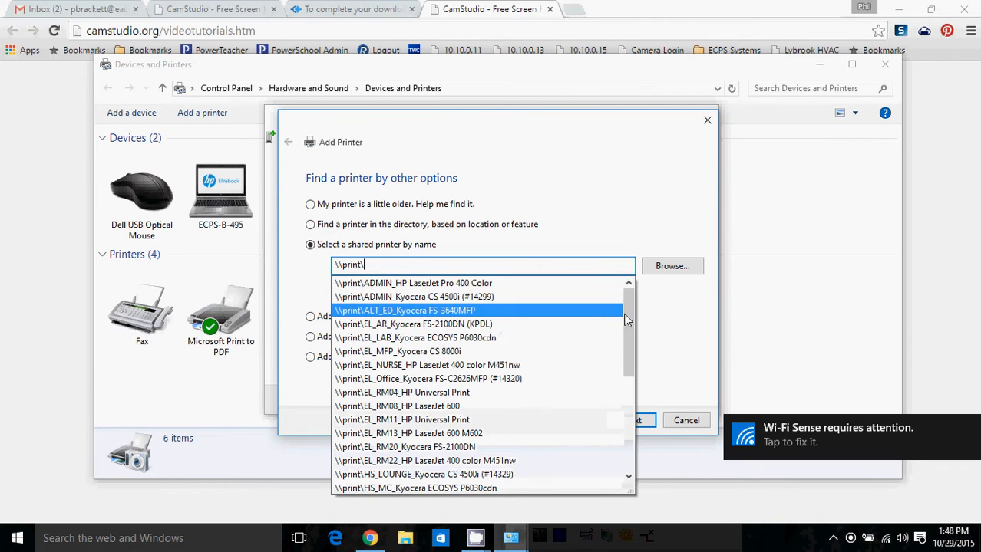
{"action": "scroll", "scroll_direction": "down", "scroll_amount": 3}
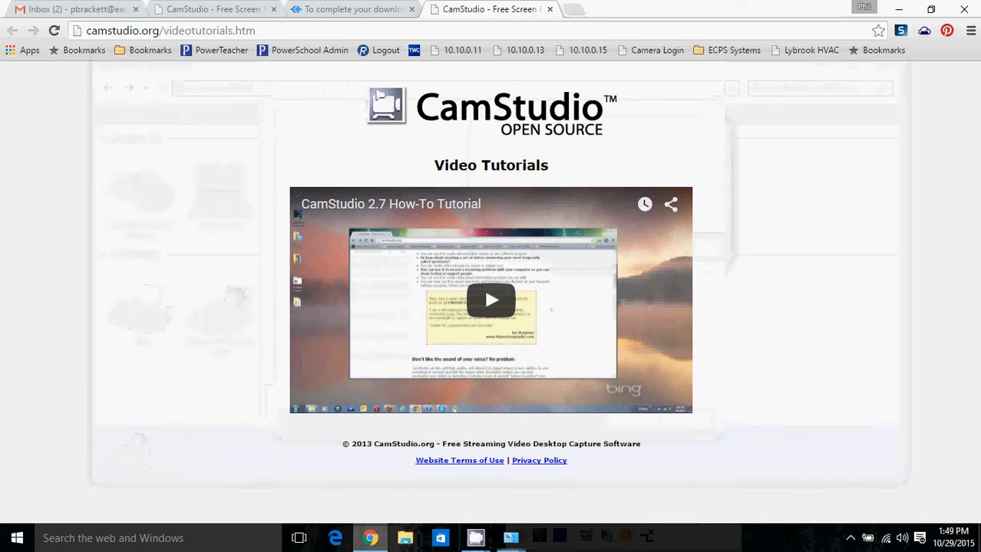
Cancel the Bells email print preview, then finish installing the shared HS_MC_Kyocera ECOSYS P6030cdn printer.
{"action": "left_click", "coordinate": [62, 9]}
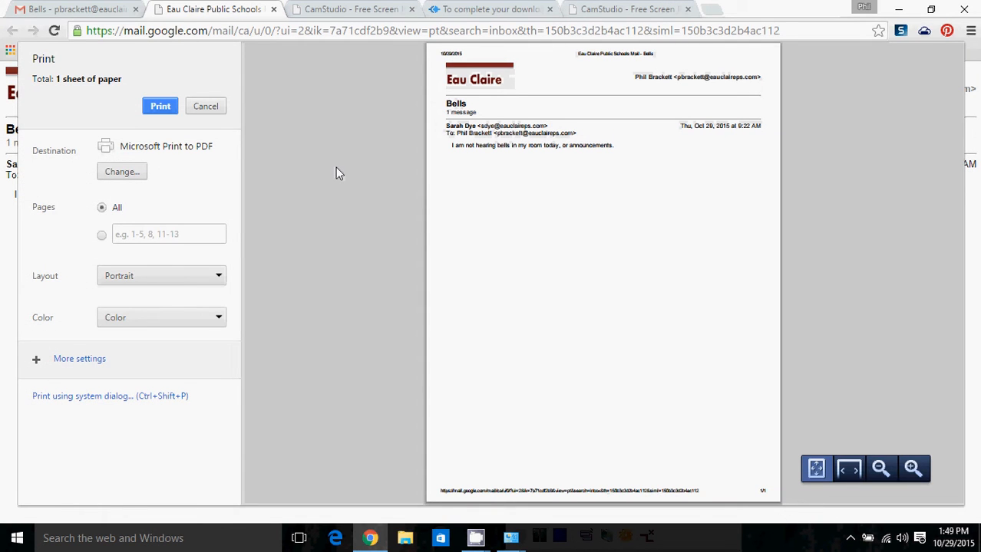
{"action": "mouse_move", "coordinate": [206, 112]}
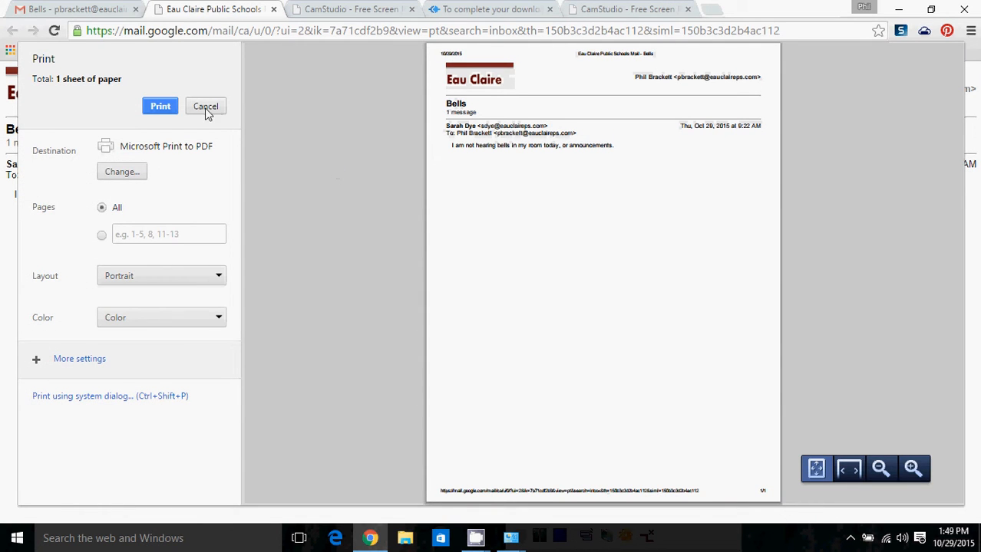
{"action": "left_click", "coordinate": [970, 30]}
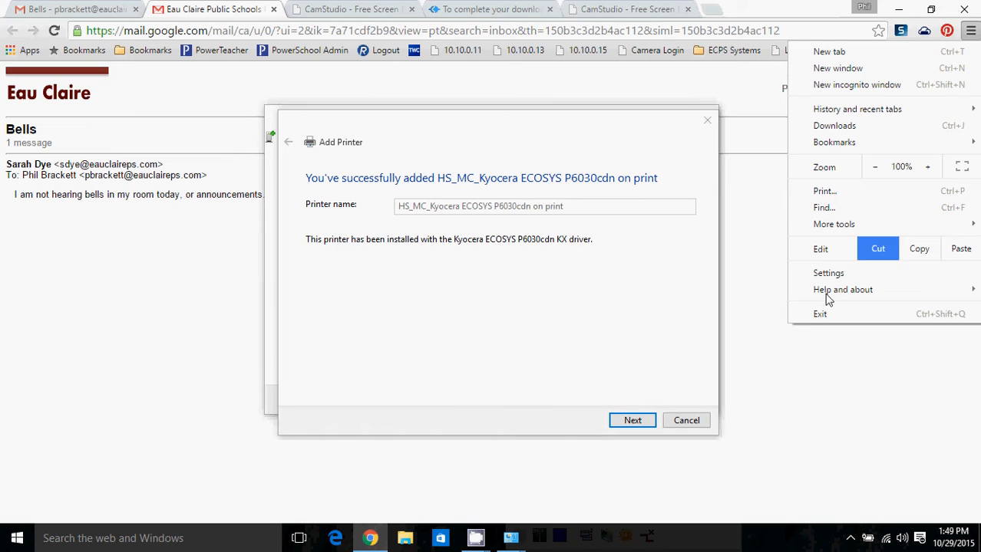
{"action": "left_click", "coordinate": [632, 421]}
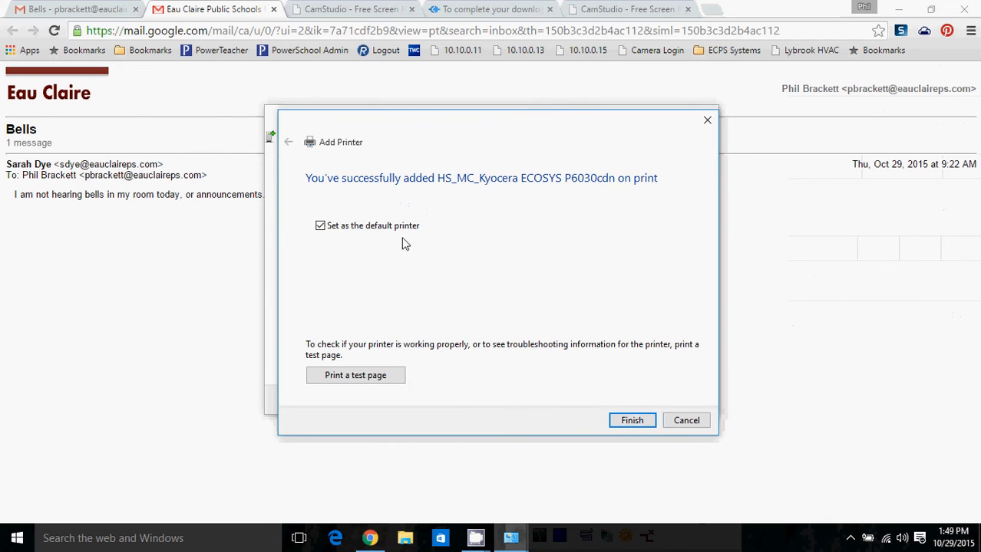
{"action": "left_click", "coordinate": [632, 420]}
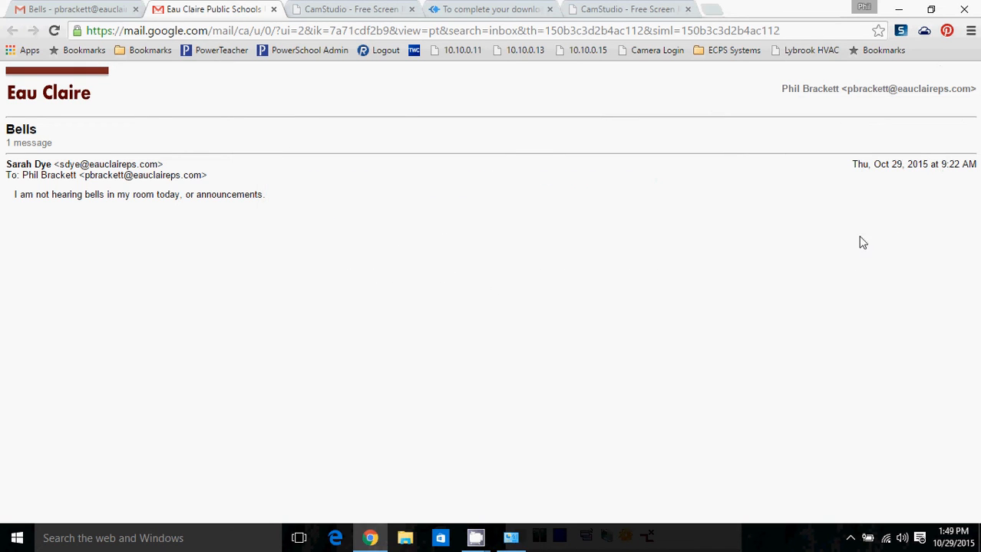
In Notepad with test text, select the new HS_MC_Kyocera printer in the print dialog and cancel.
{"action": "left_click", "coordinate": [970, 32]}
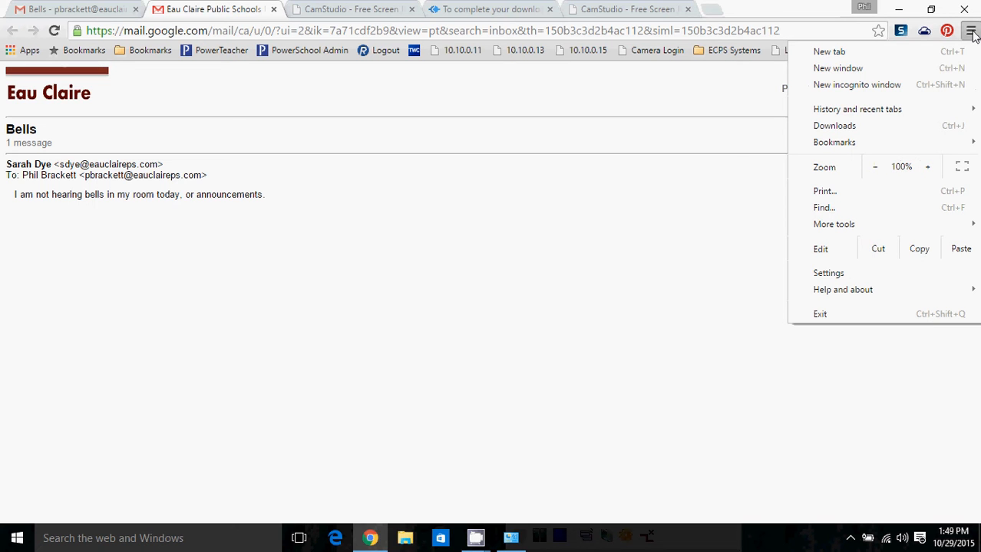
{"action": "mouse_move", "coordinate": [852, 193]}
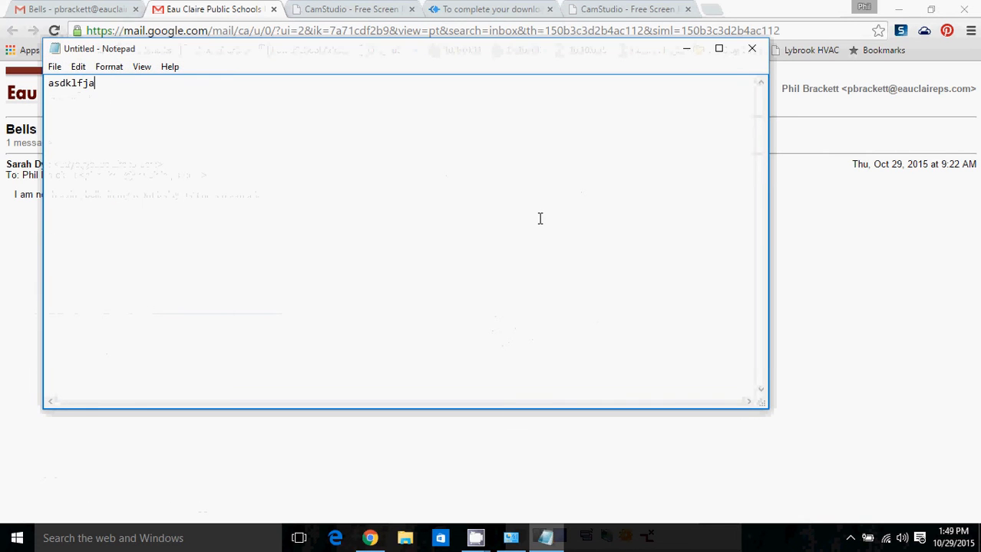
{"action": "type", "text": "s;dlfjas;ld4k=fja;lkfja;klsfj;lafj;laksf"}
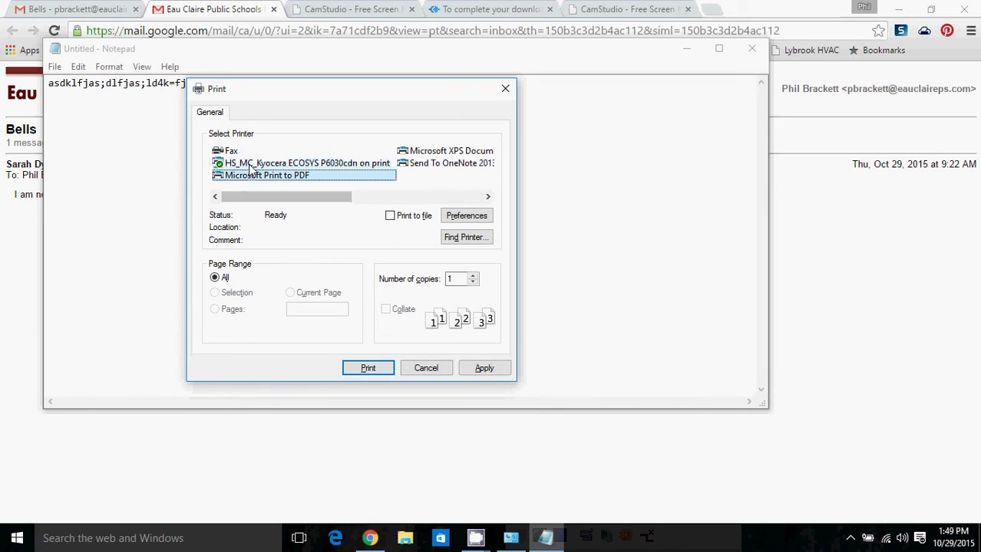
{"action": "left_click", "coordinate": [307, 162]}
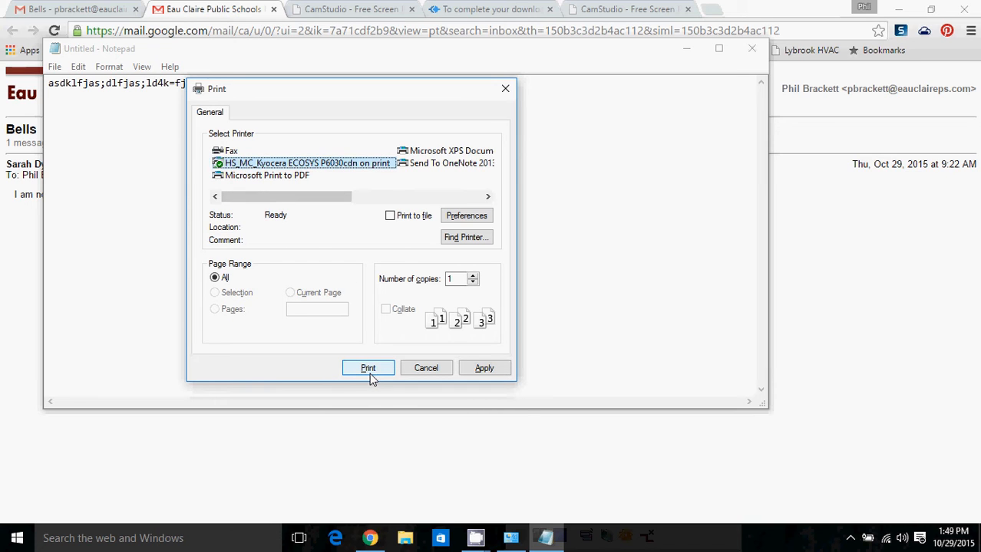
{"action": "mouse_move", "coordinate": [436, 378]}
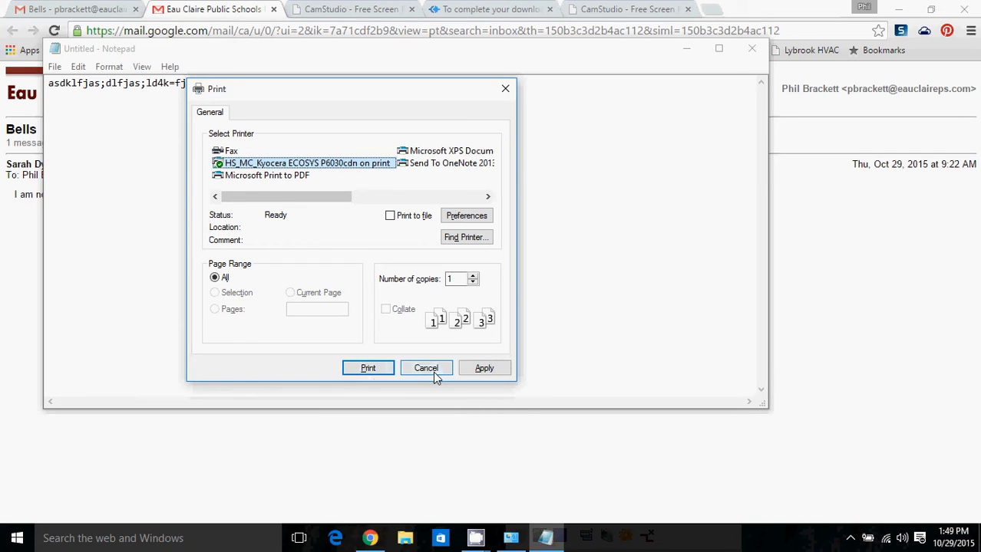
{"action": "left_click", "coordinate": [427, 368]}
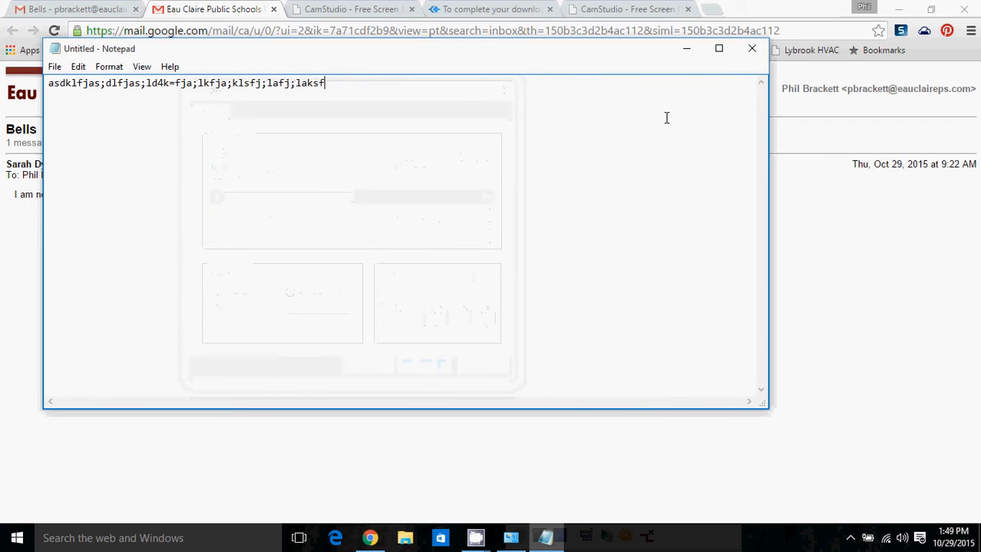
{"action": "left_click", "coordinate": [750, 47]}
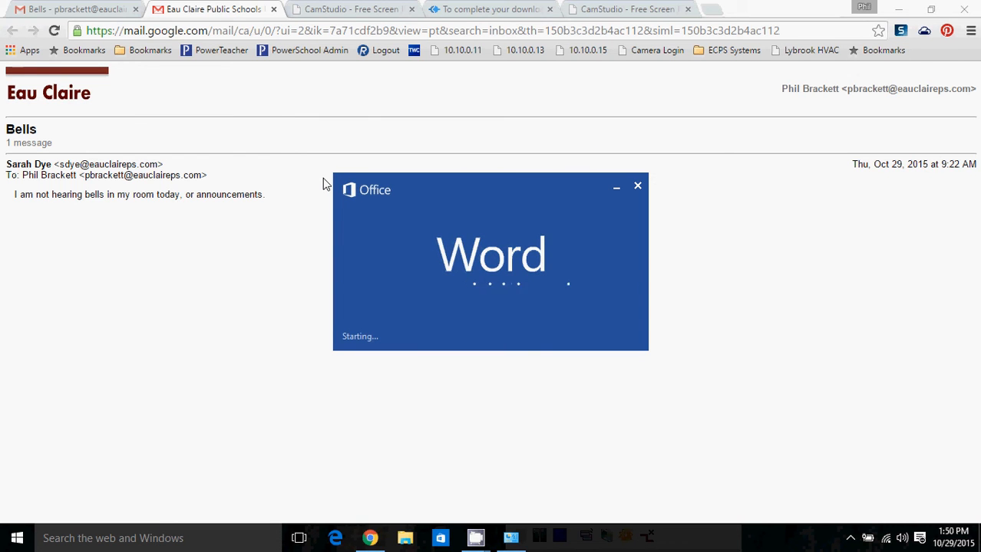
In a Word test document, view the print settings showing the Kyocera printer, then return to Chrome.
{"action": "type", "text": "Asdlfas'dfmasdlfk;'aslfkalsdfjalsdjf;klasd"}
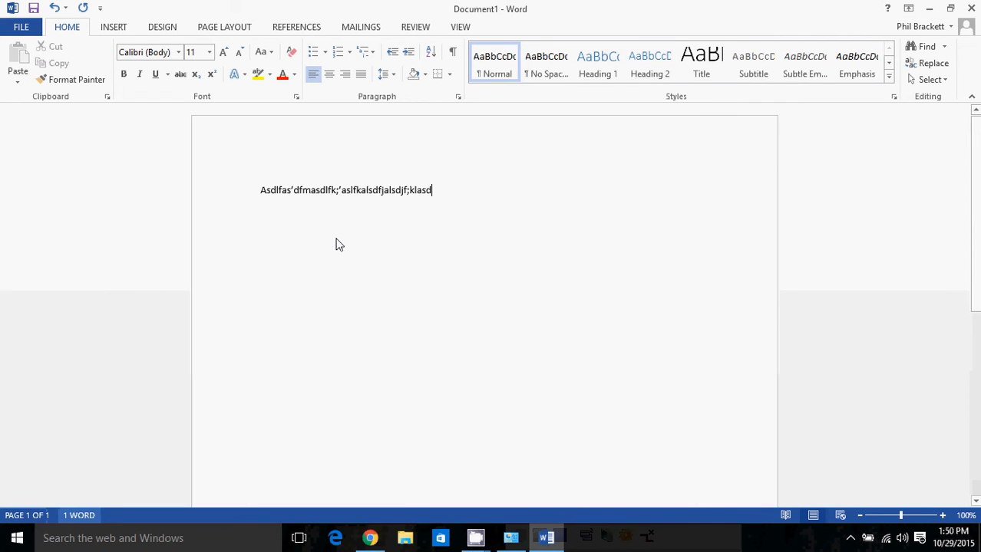
{"action": "mouse_move", "coordinate": [402, 276]}
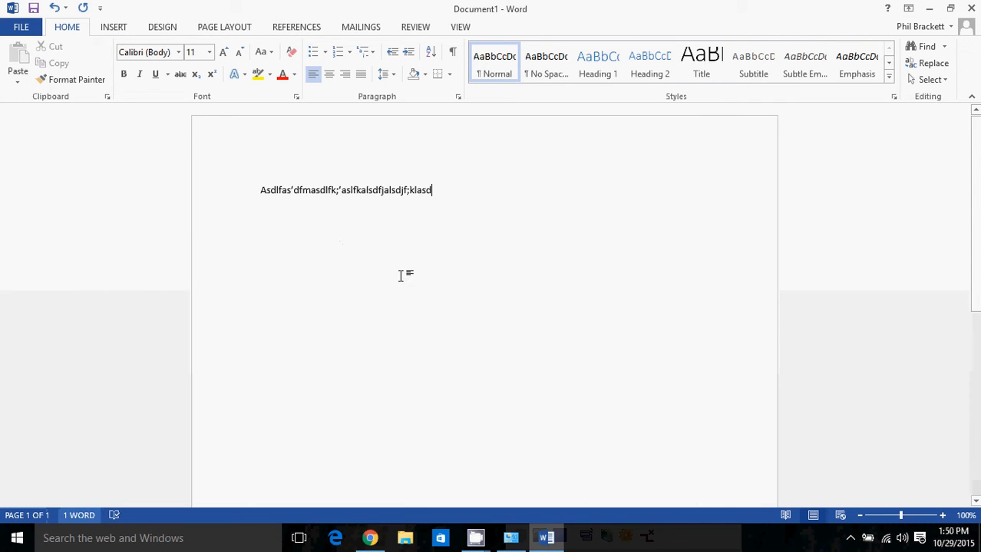
{"action": "mouse_move", "coordinate": [554, 537]}
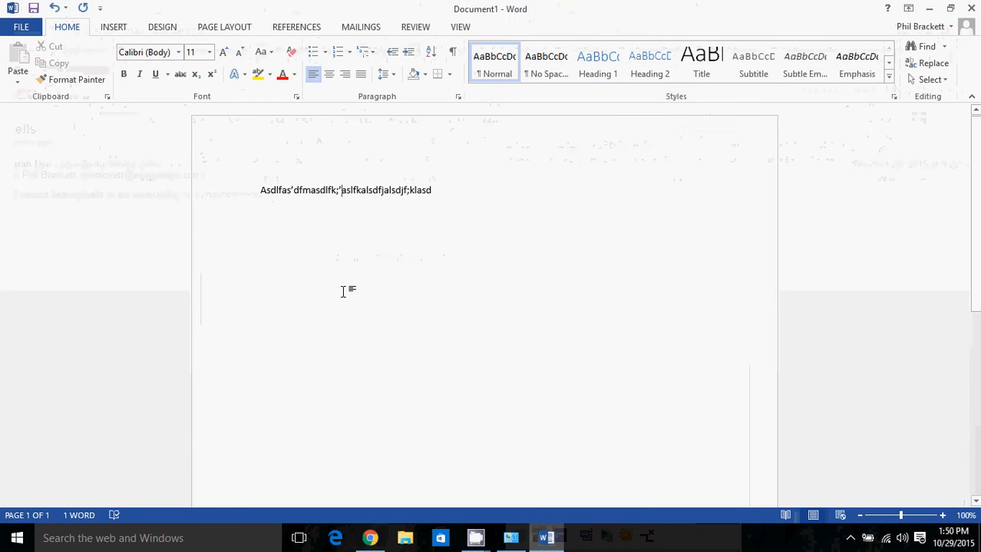
{"action": "left_click", "coordinate": [21, 28]}
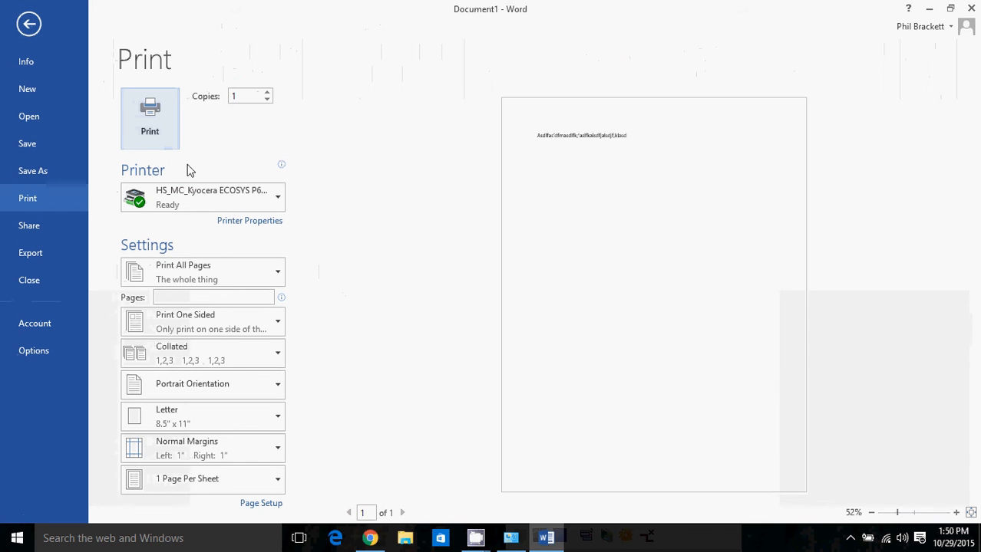
{"action": "mouse_move", "coordinate": [285, 197]}
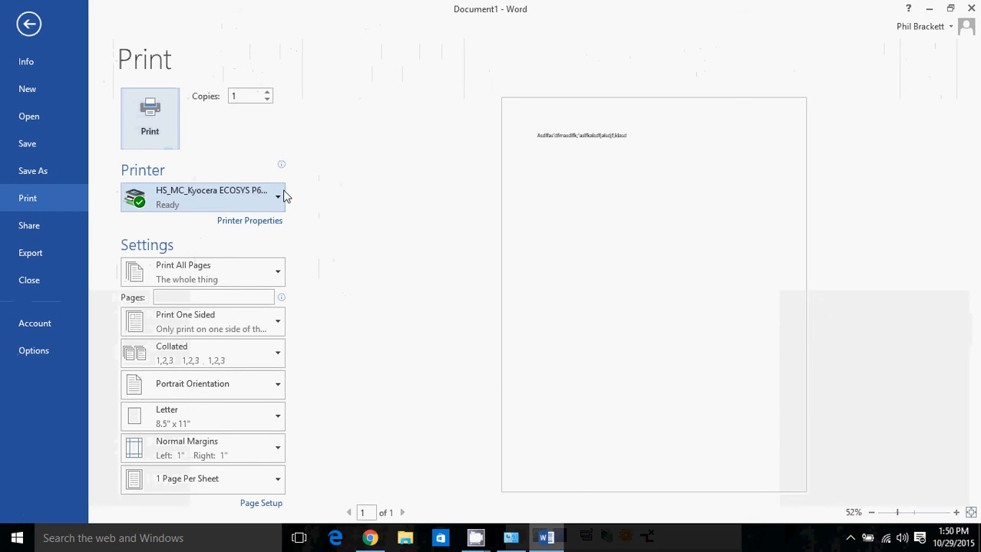
{"action": "left_click", "coordinate": [279, 196]}
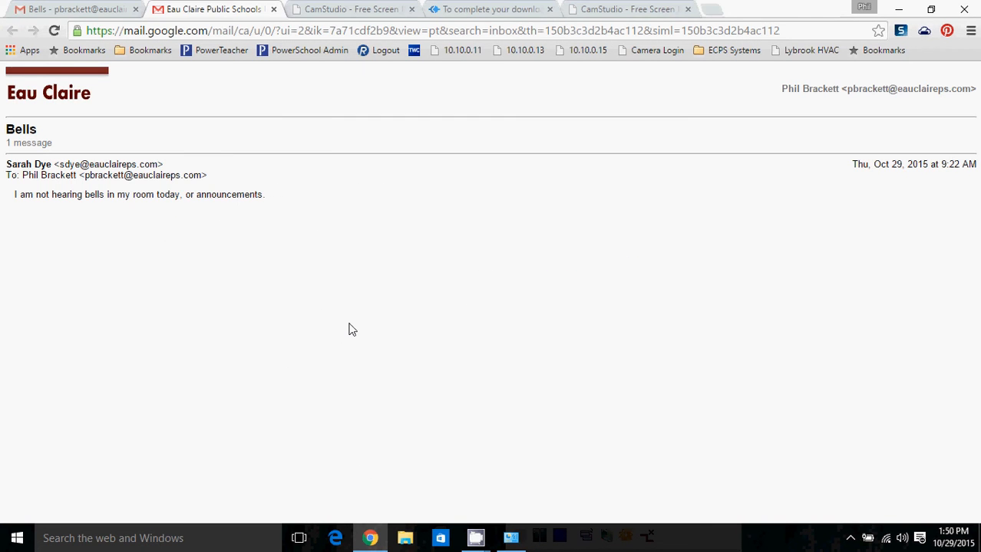
Bring up Chrome's print preview of the Bells email with Microsoft Print to PDF.
{"action": "key", "text": "ctrl+p"}
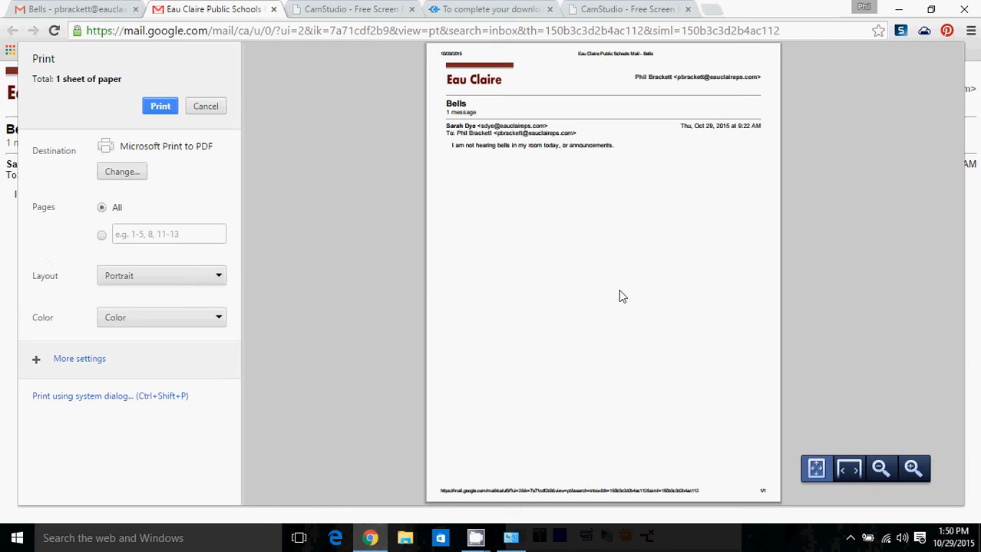
{"action": "mouse_move", "coordinate": [110, 68]}
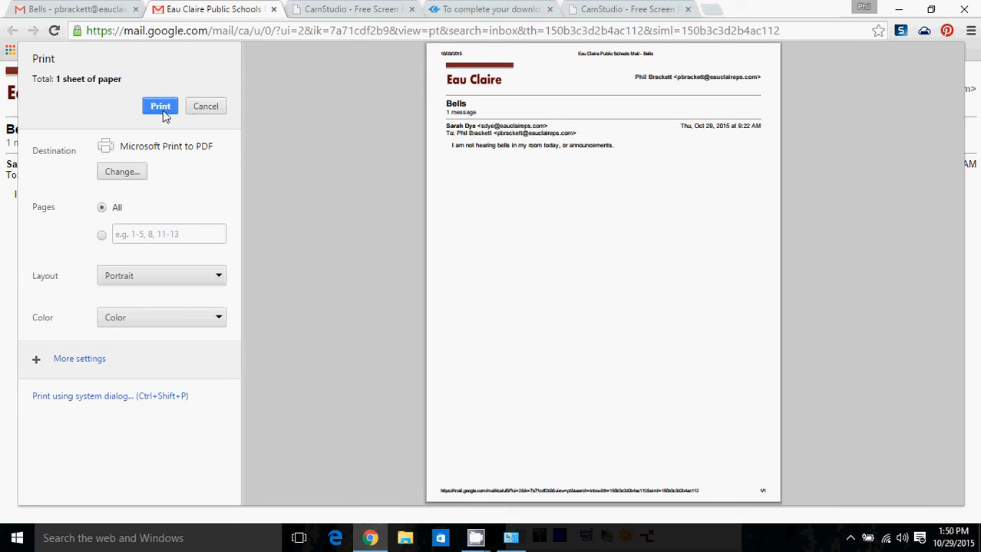
{"action": "mouse_move", "coordinate": [48, 208]}
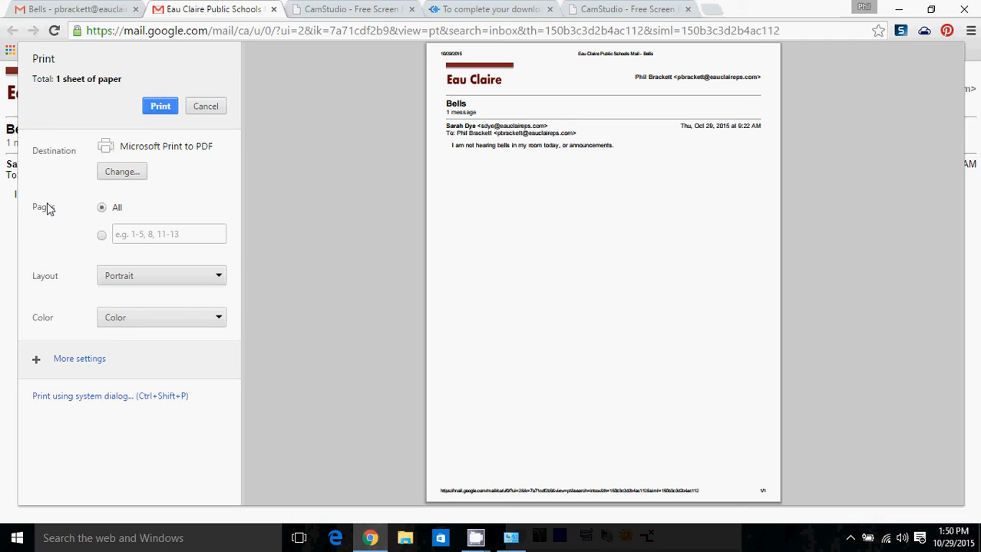
{"action": "mouse_move", "coordinate": [72, 275]}
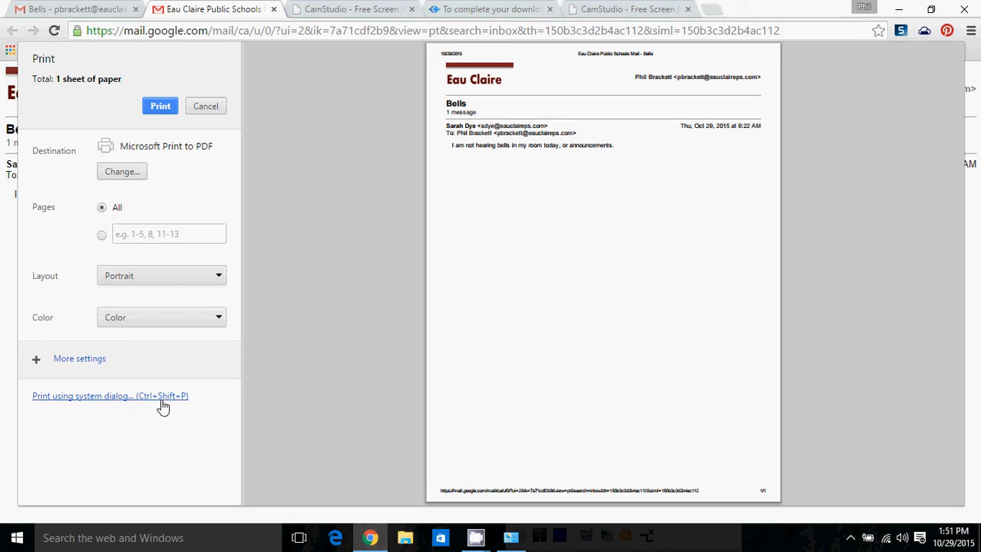
{"action": "mouse_move", "coordinate": [152, 416]}
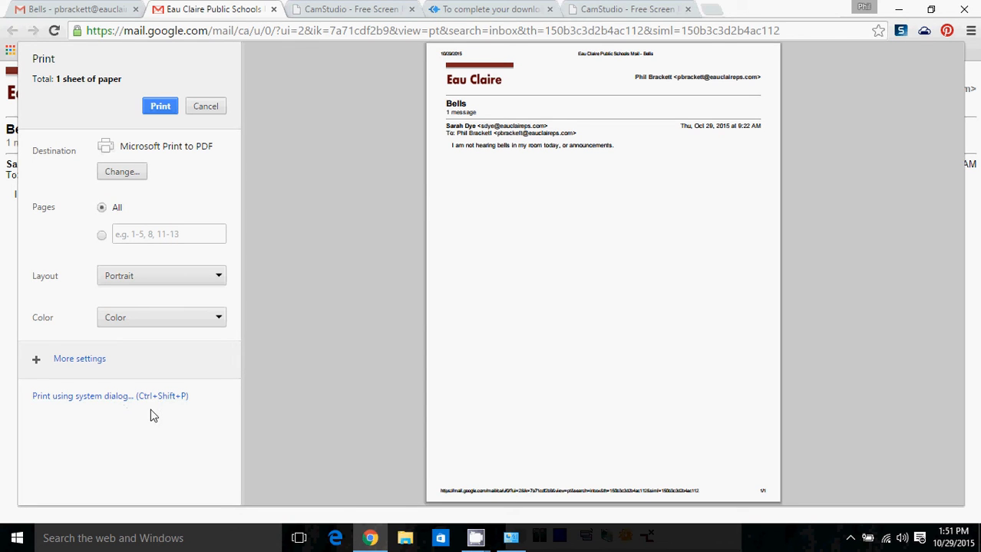
View and cancel the system print dialog, then note its 'ctrl + shift +' shortcut in Notepad.
{"action": "left_click", "coordinate": [84, 396]}
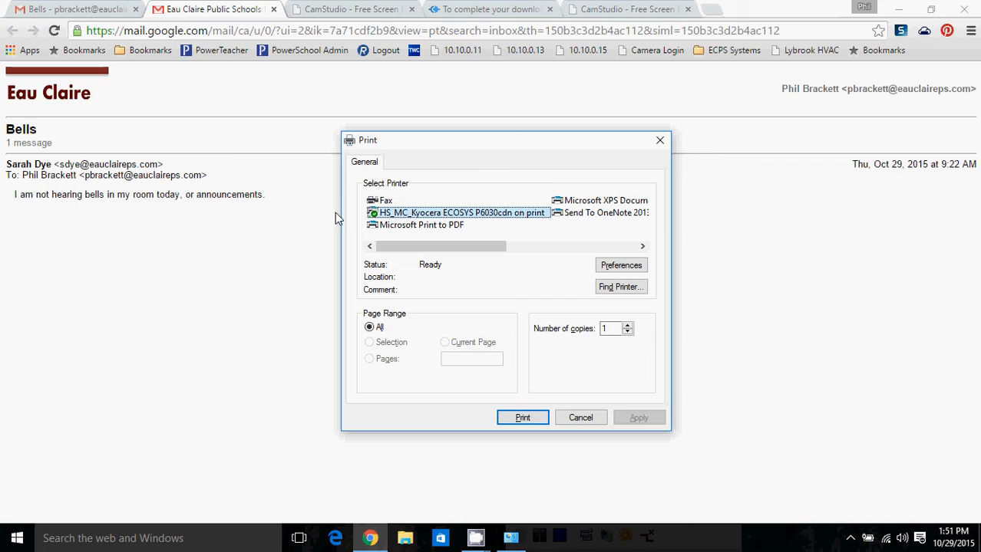
{"action": "left_click", "coordinate": [522, 418]}
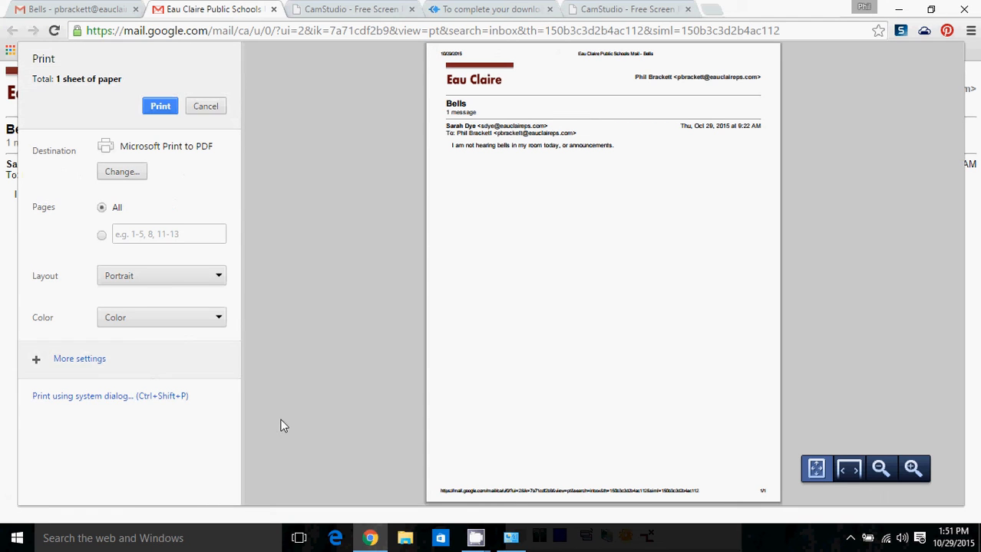
{"action": "left_click", "coordinate": [206, 106]}
{"action": "type", "text": "note"}
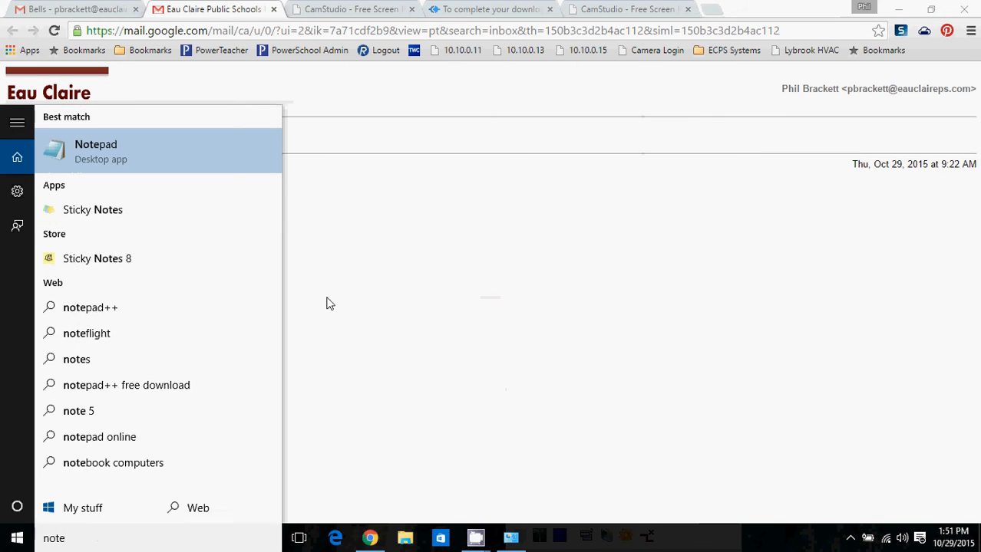
{"action": "left_click", "coordinate": [95, 152]}
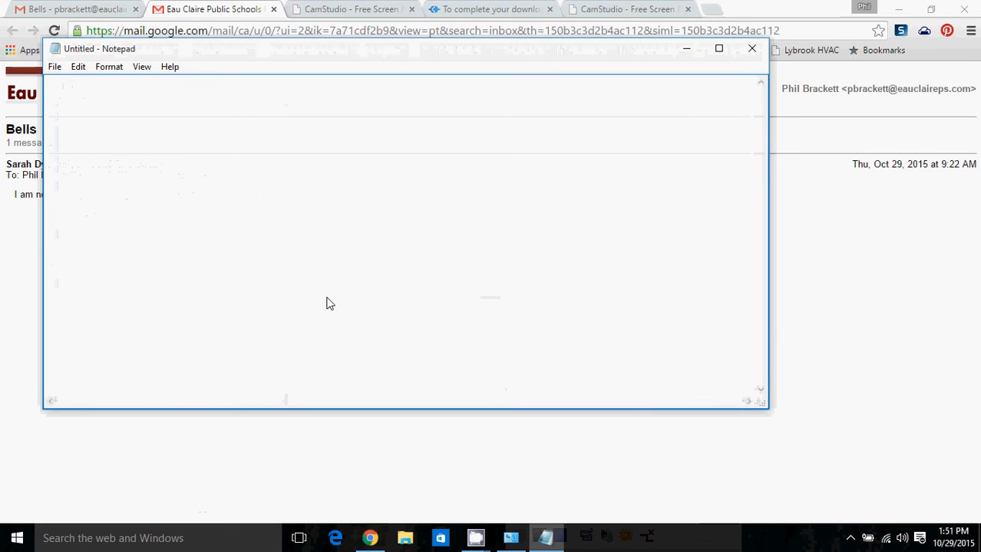
{"action": "type", "text": "ctrl +"}
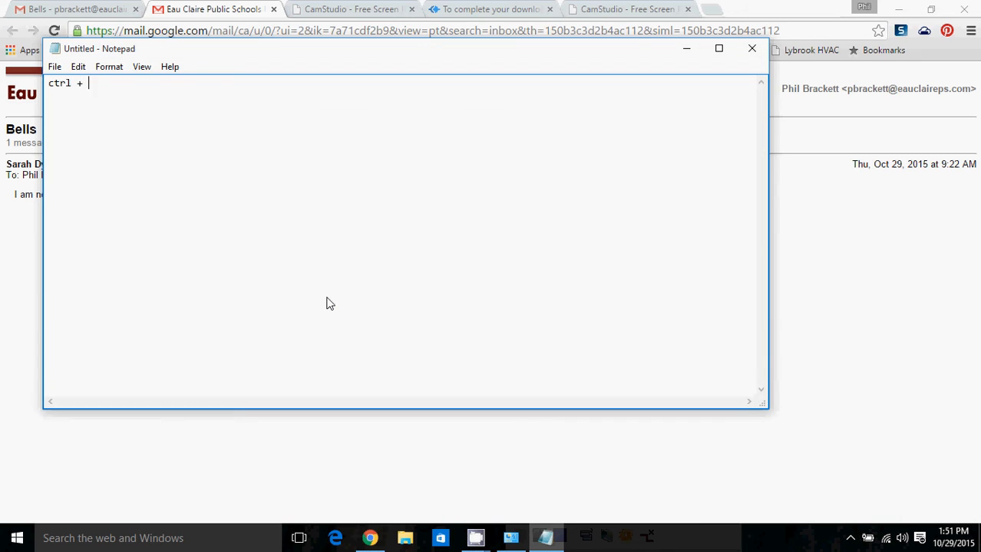
{"action": "type", "text": "shift + P"}
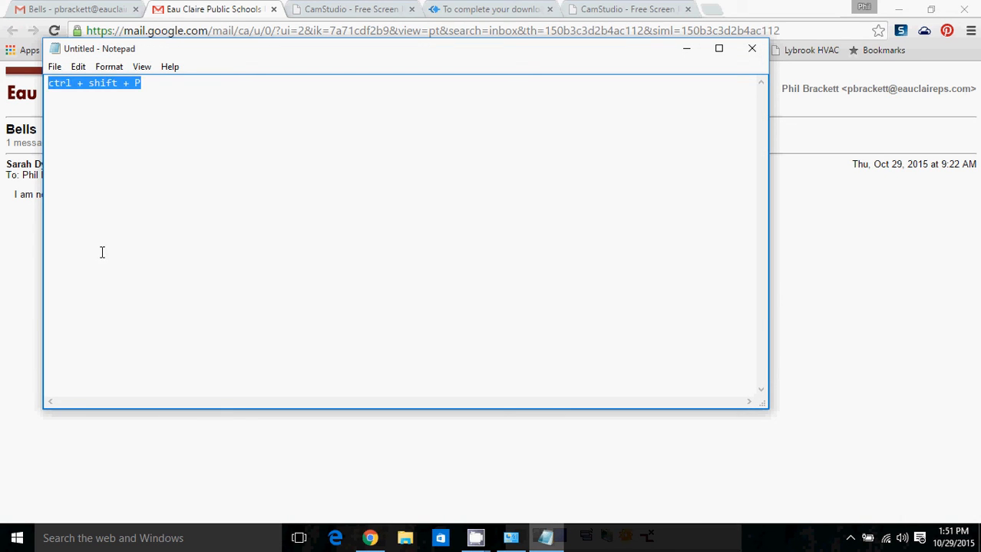
Enlarge the note to font size 22, then bring up the system print dialog by shortcut and cancel it.
{"action": "left_click", "coordinate": [107, 68]}
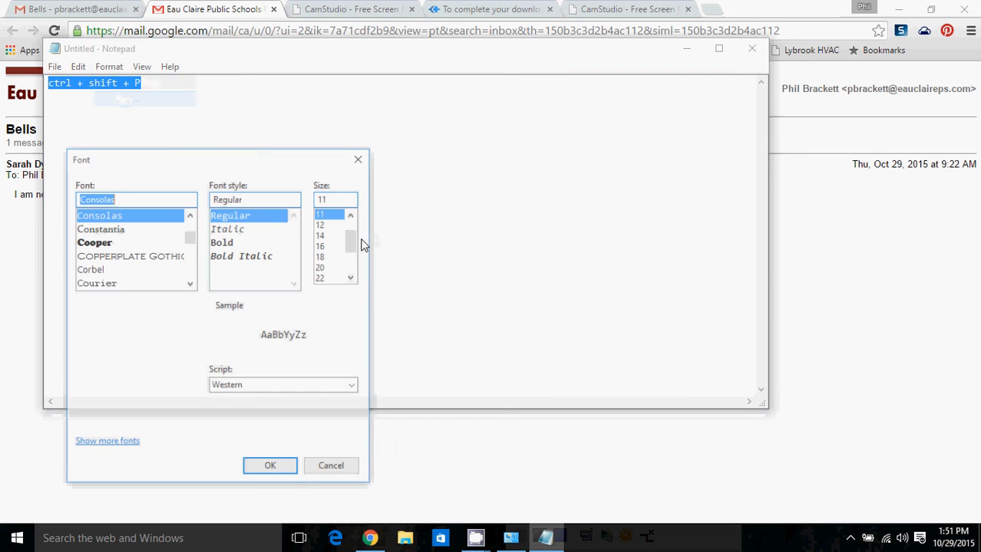
{"action": "left_click", "coordinate": [319, 278]}
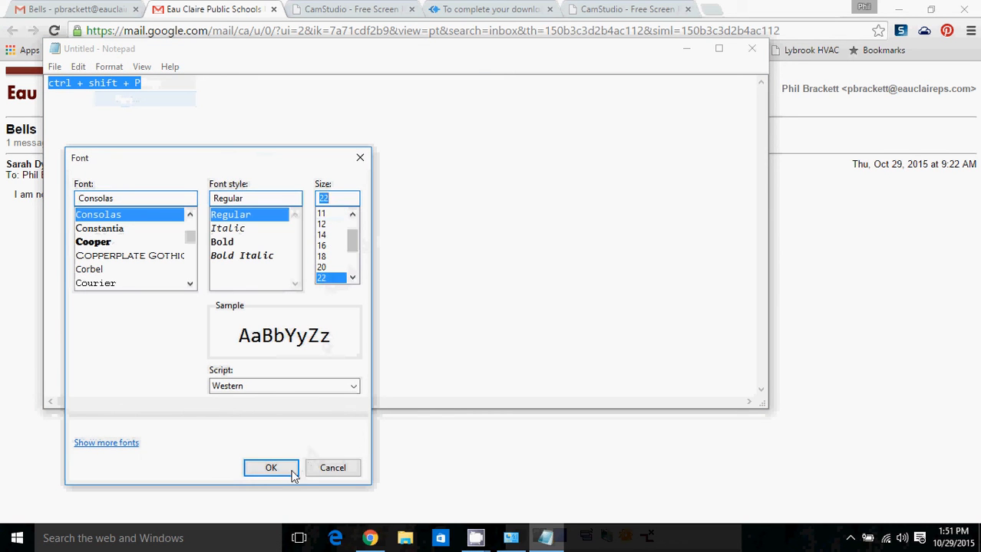
{"action": "left_click", "coordinate": [270, 468]}
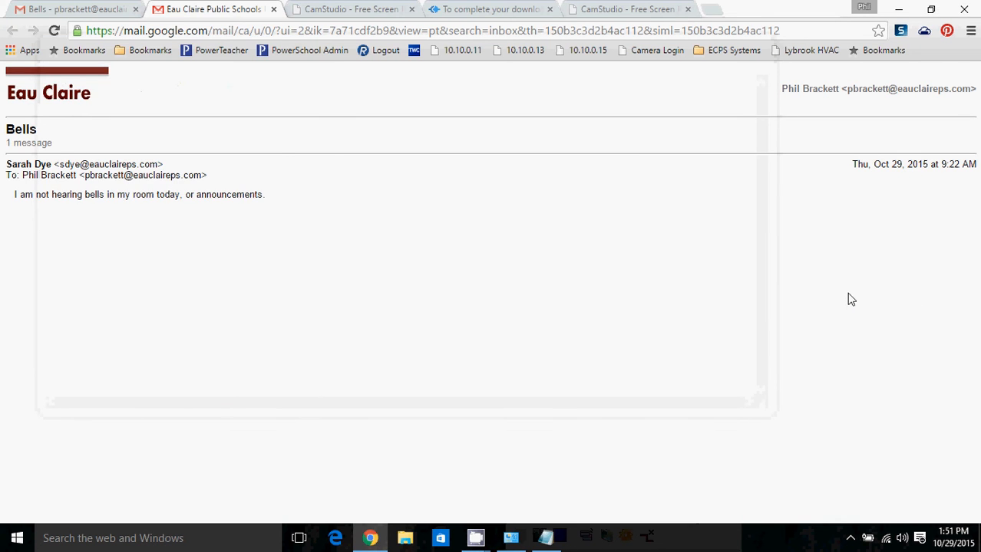
{"action": "key", "text": "ctrl+p"}
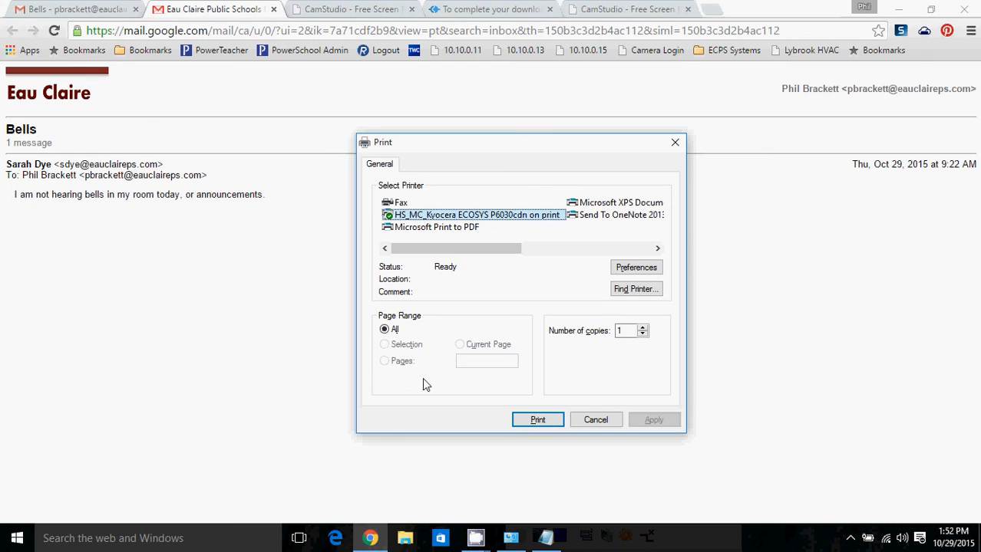
{"action": "left_click", "coordinate": [537, 420]}
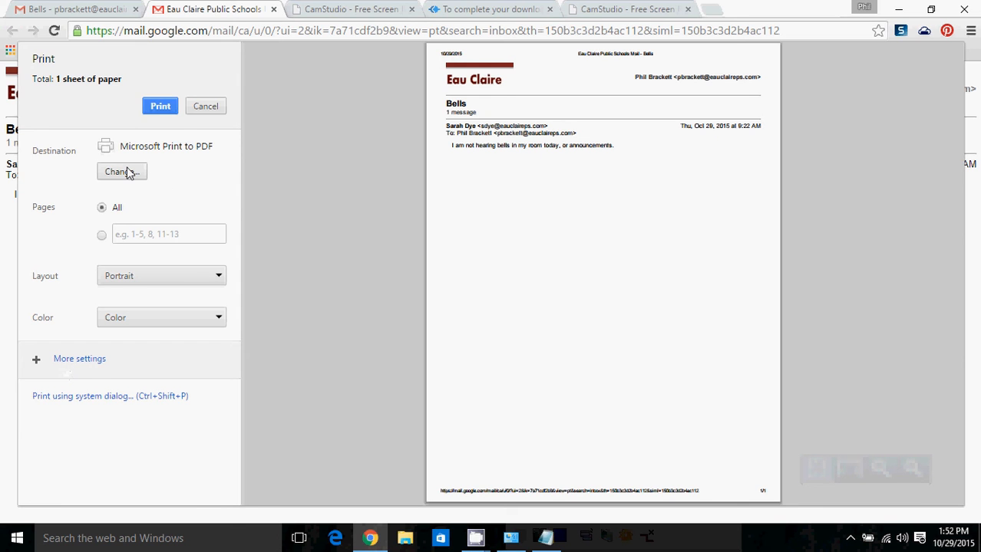
Show the destination chooser listing recent, local and Google Cloud Print printers.
{"action": "left_click", "coordinate": [121, 172]}
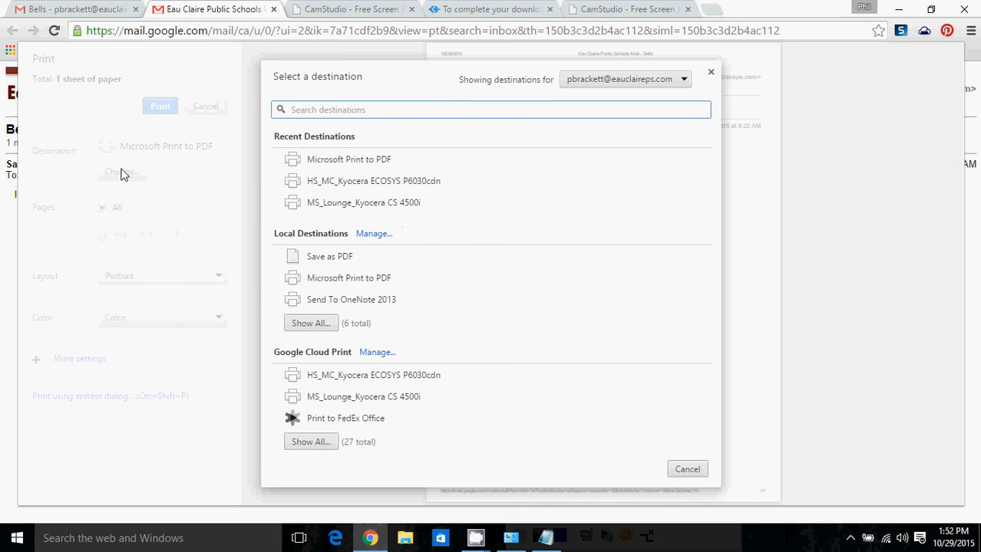
{"action": "mouse_move", "coordinate": [316, 377]}
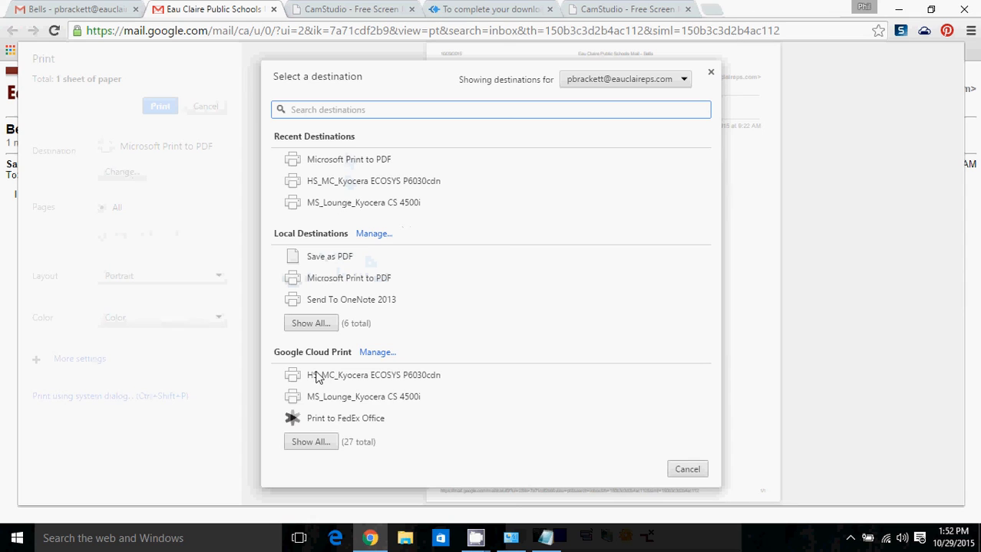
{"action": "mouse_move", "coordinate": [331, 410]}
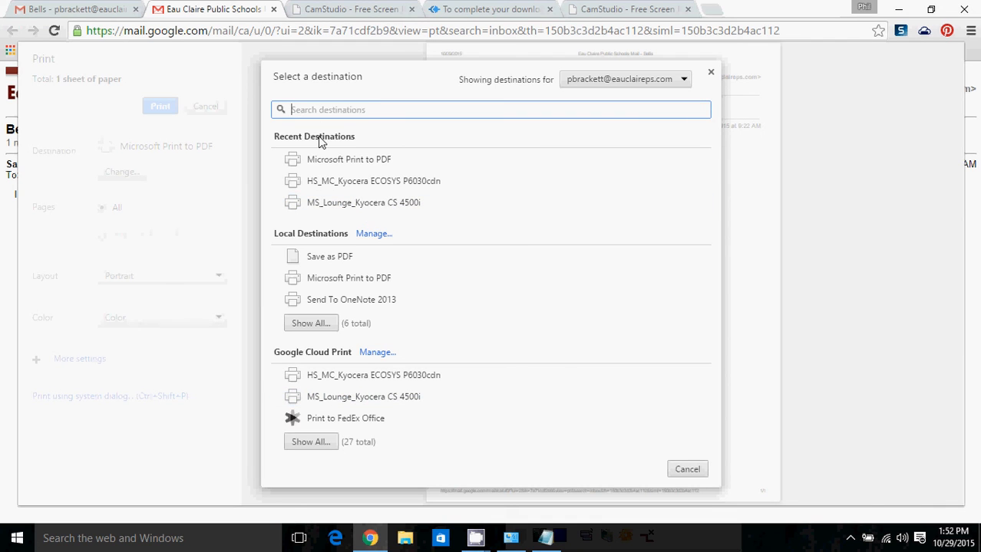
{"action": "mouse_move", "coordinate": [364, 207]}
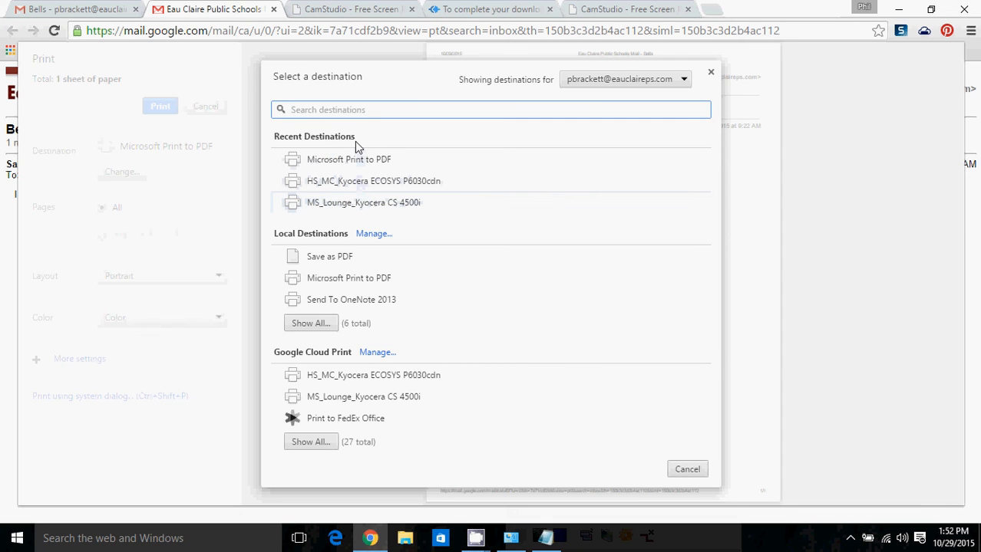
{"action": "mouse_move", "coordinate": [328, 264]}
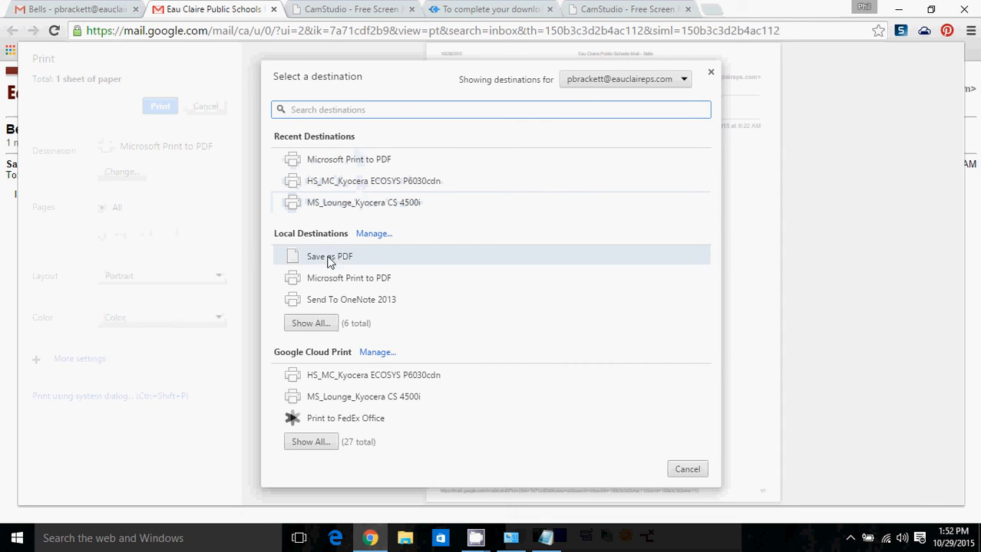
{"action": "mouse_move", "coordinate": [293, 239]}
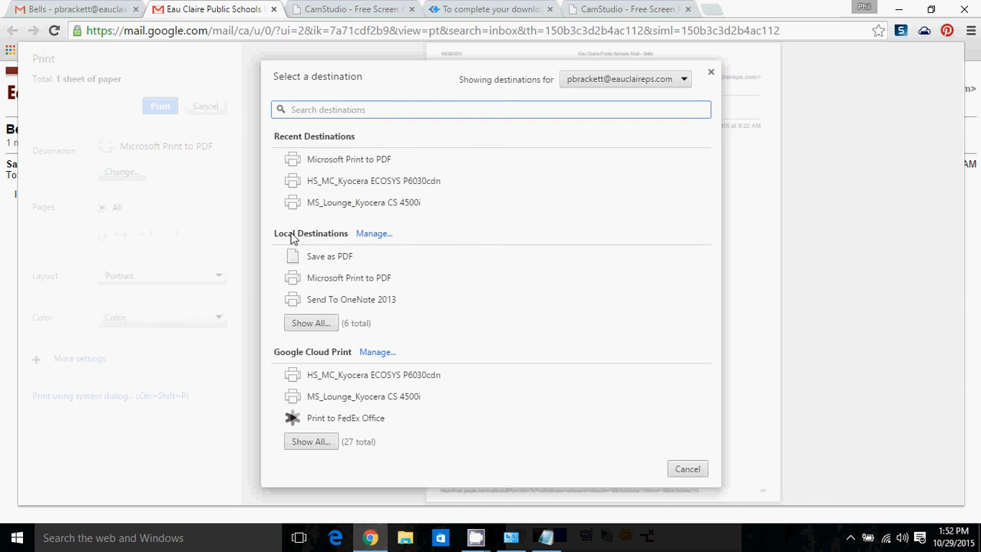
{"action": "mouse_move", "coordinate": [514, 545]}
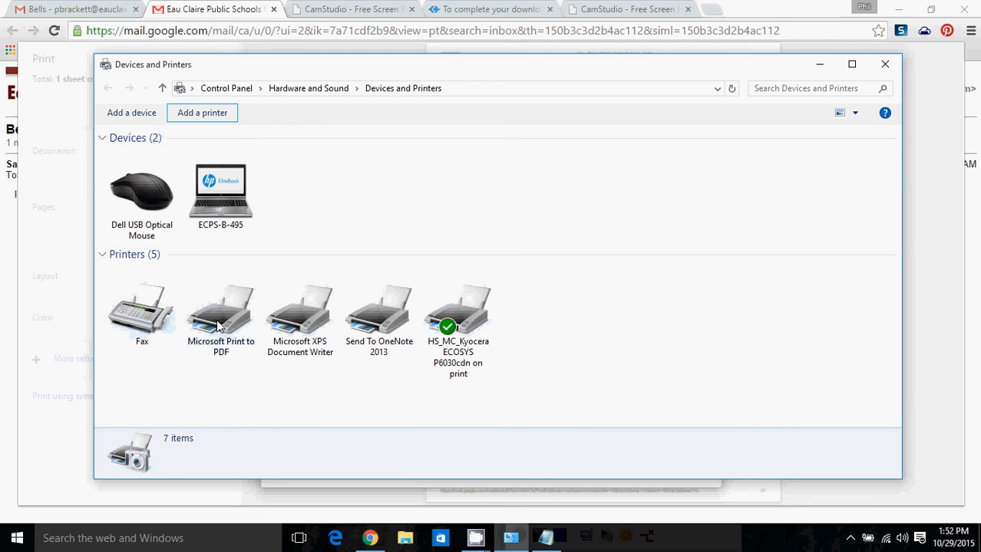
Select the Microsoft XPS Document Writer entry in the destination list.
{"action": "left_click", "coordinate": [299, 310]}
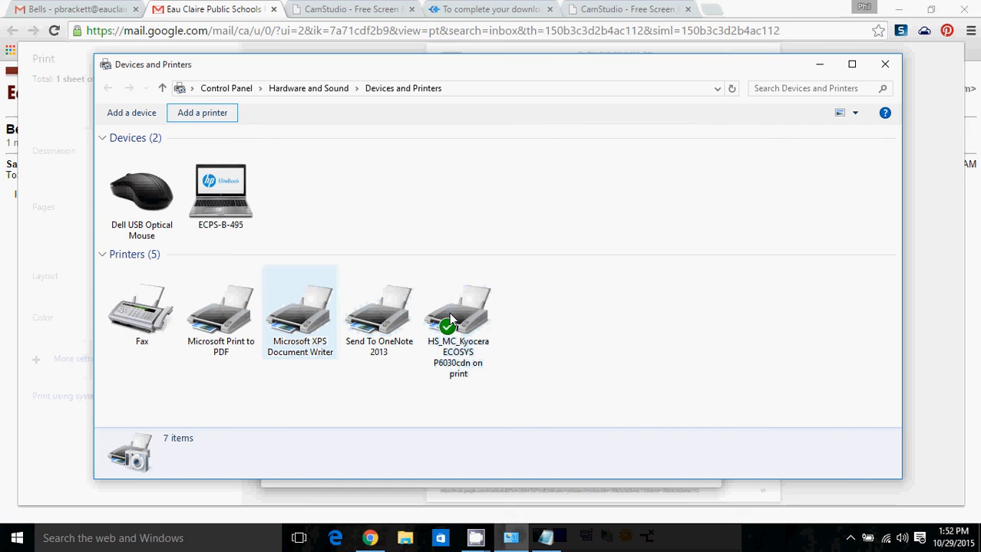
{"action": "mouse_move", "coordinate": [488, 340]}
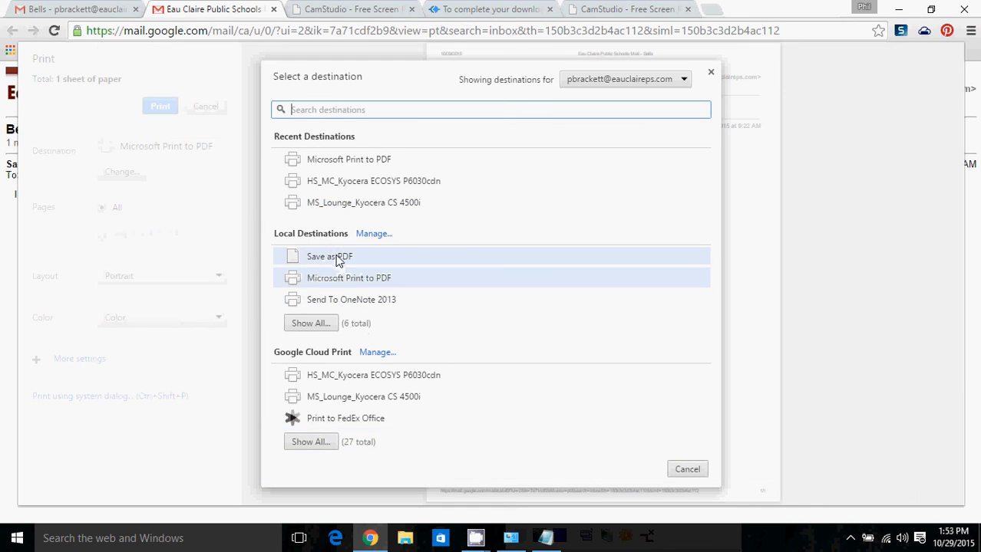
{"action": "mouse_move", "coordinate": [311, 331]}
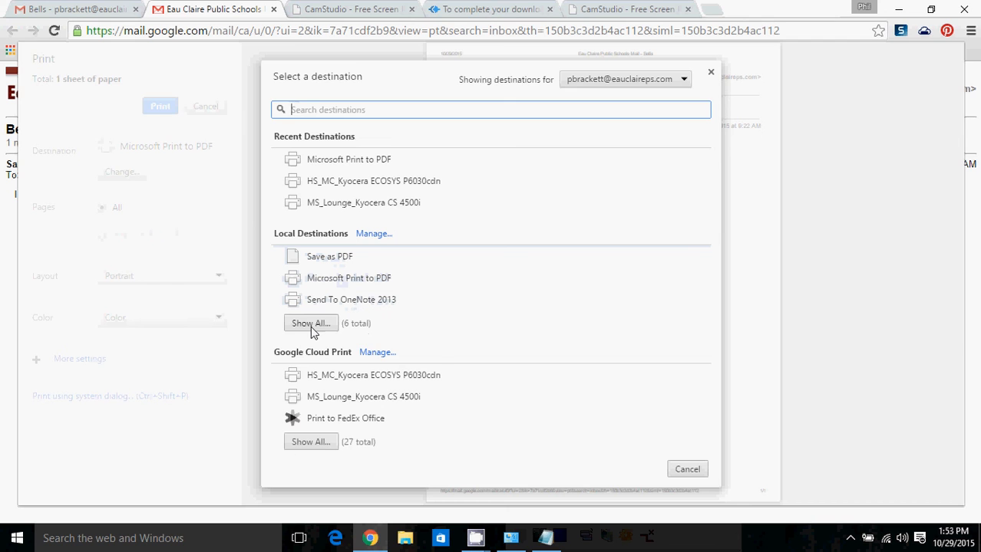
Choose the local \\print\HS_MC_Kyocera ECOSYS P6030cdn as destination, then reopen the destination chooser.
{"action": "left_click", "coordinate": [310, 322]}
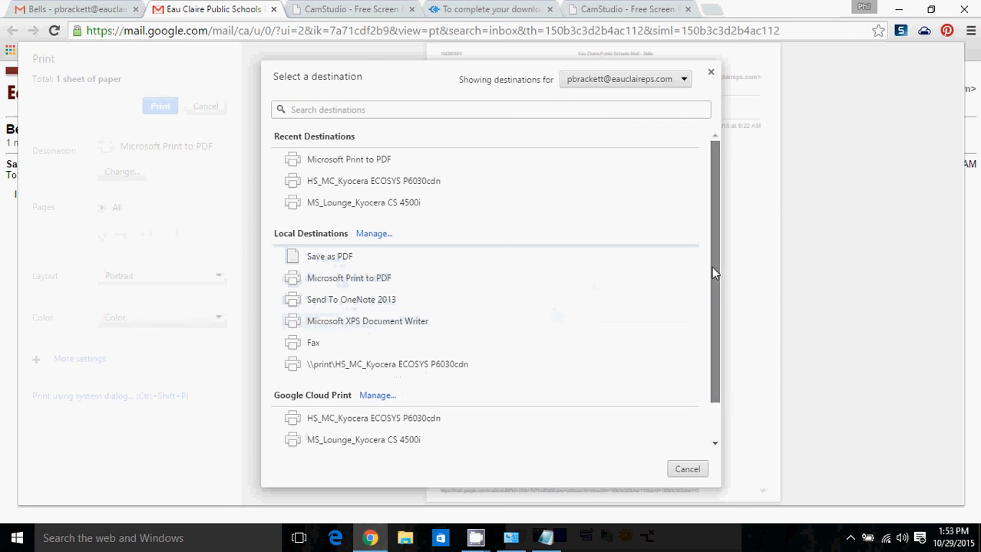
{"action": "scroll", "scroll_direction": "down", "scroll_amount": 3}
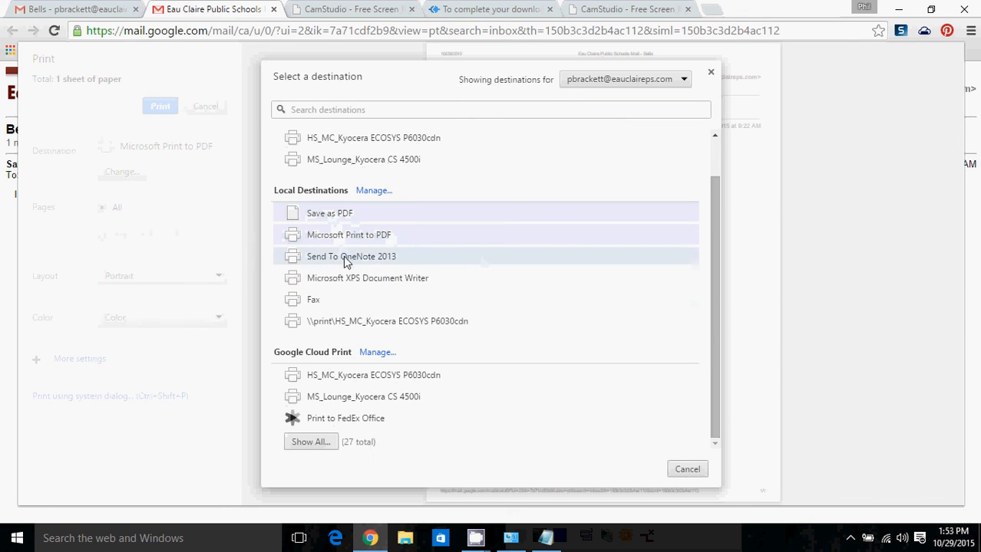
{"action": "left_click", "coordinate": [386, 322]}
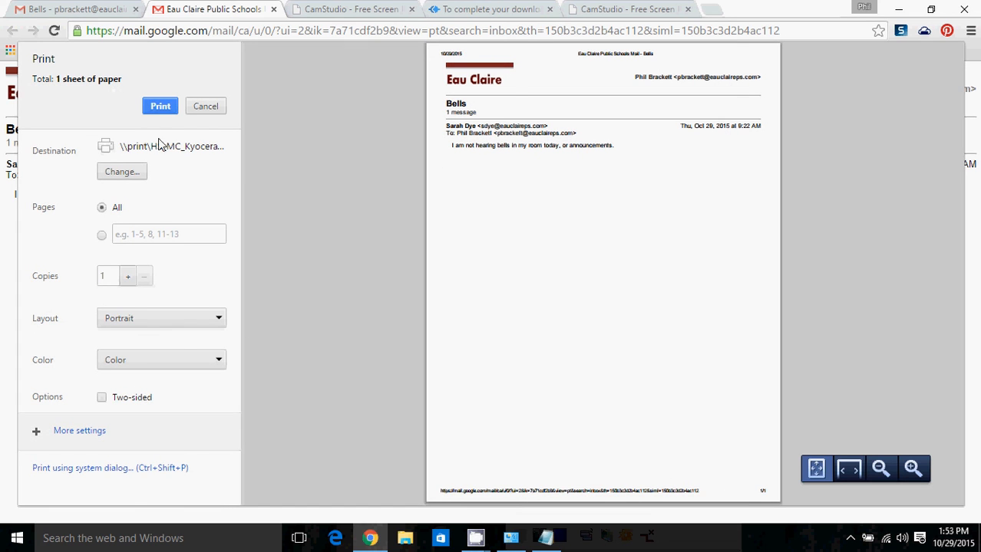
{"action": "mouse_move", "coordinate": [227, 157]}
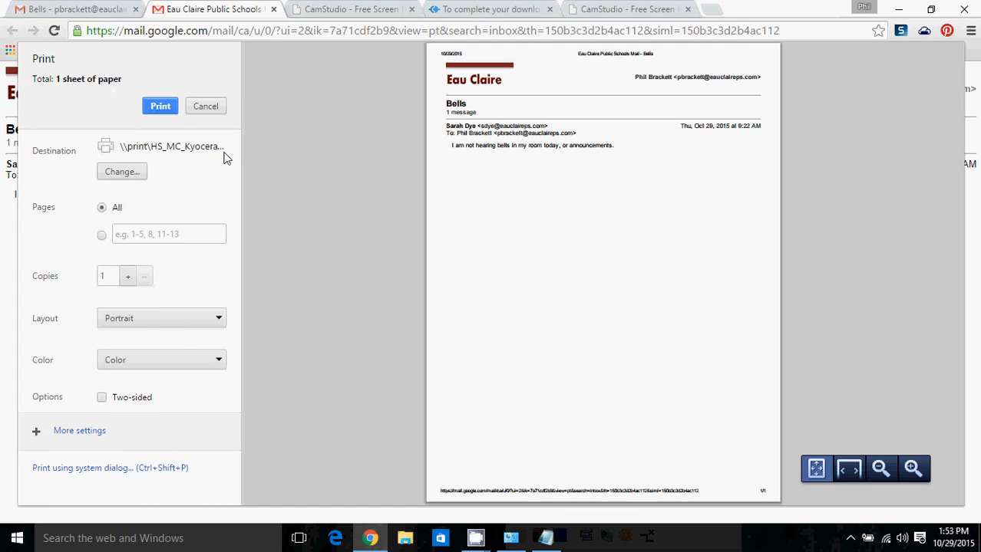
{"action": "left_click", "coordinate": [121, 172]}
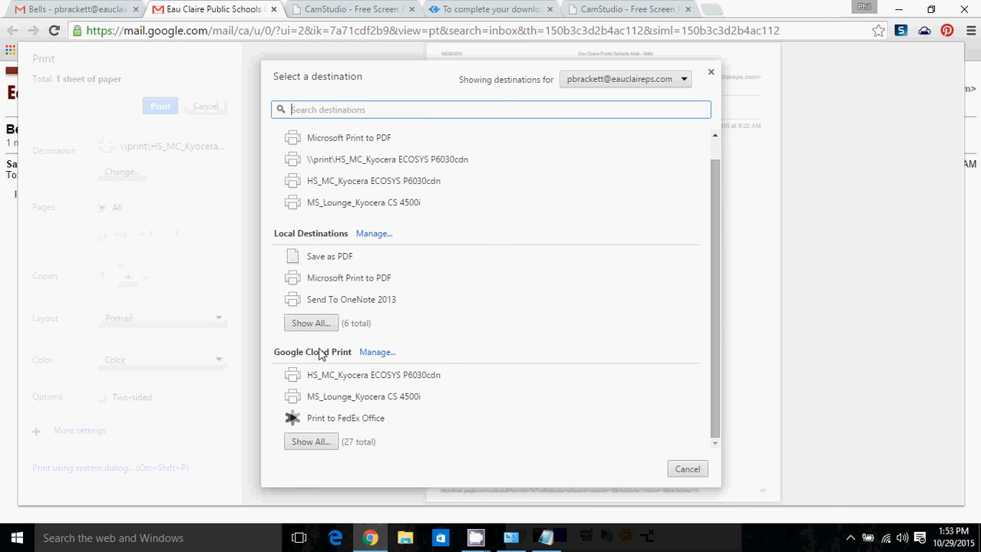
{"action": "mouse_move", "coordinate": [306, 361]}
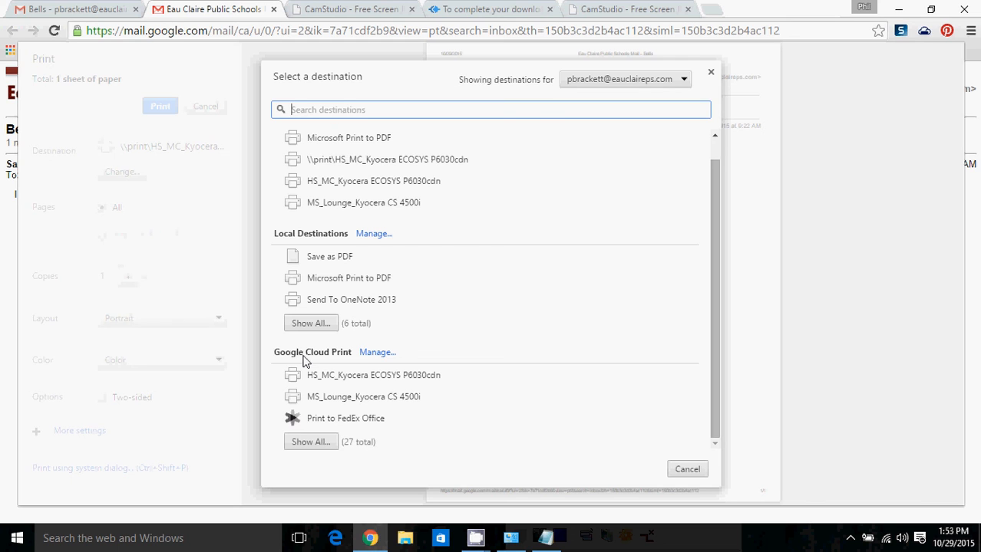
{"action": "mouse_move", "coordinate": [436, 350]}
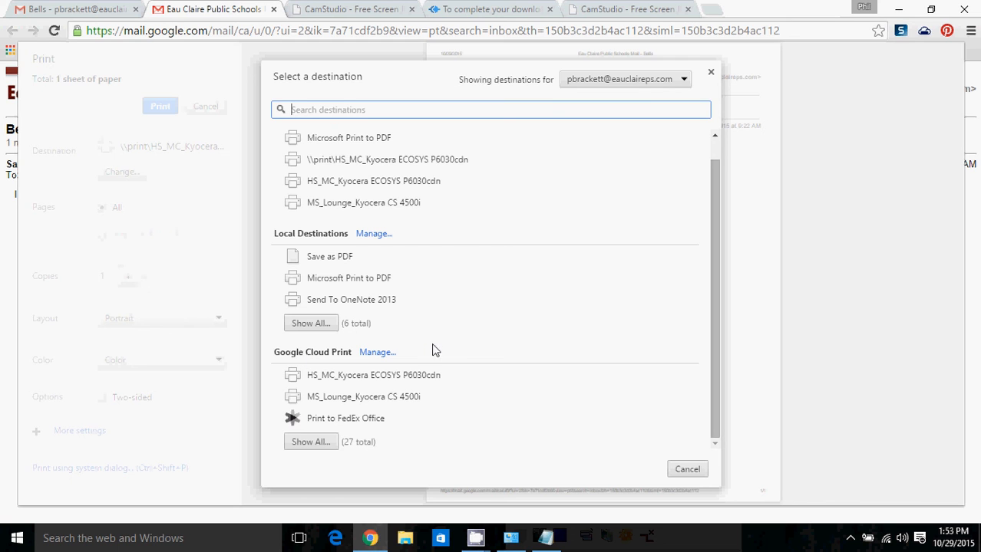
{"action": "mouse_move", "coordinate": [411, 359]}
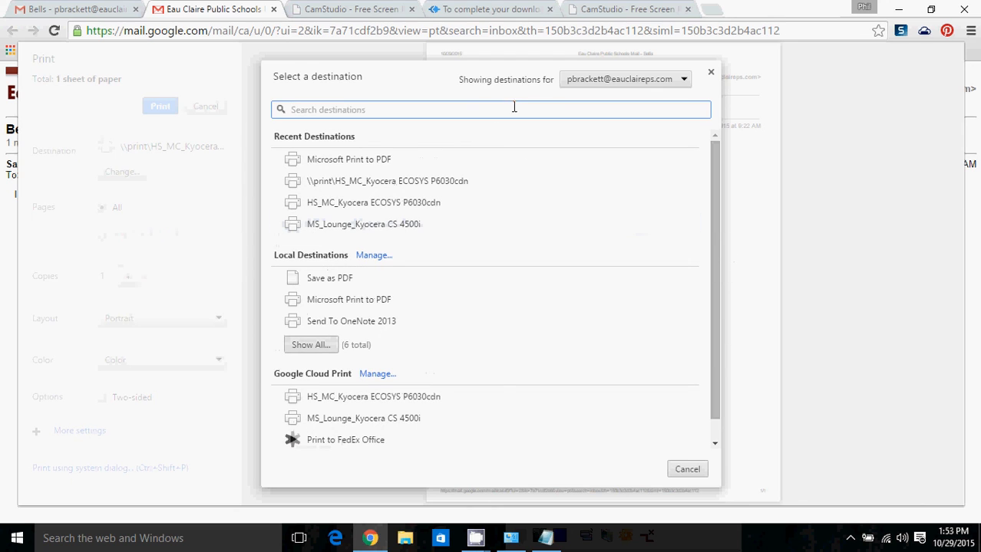
{"action": "mouse_move", "coordinate": [493, 88]}
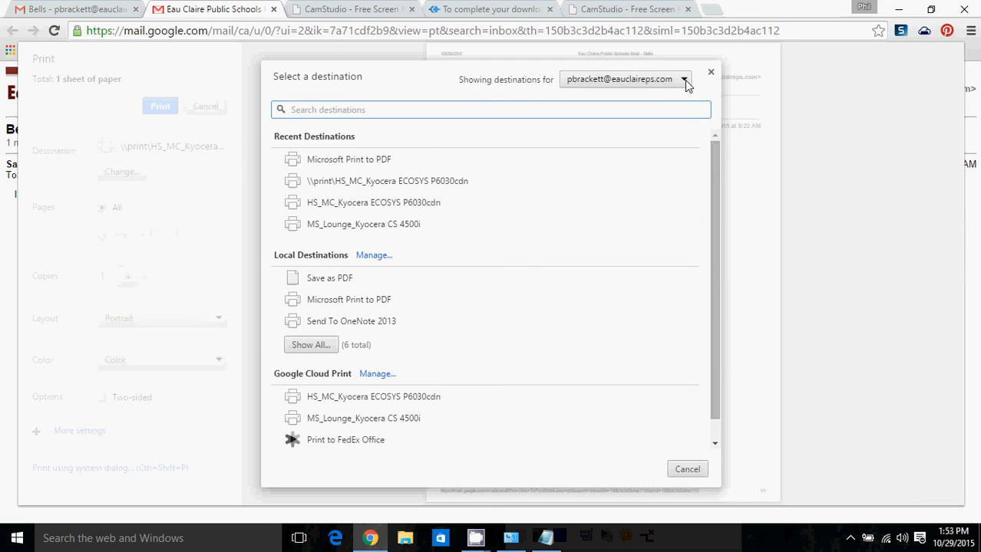
{"action": "left_click", "coordinate": [684, 80]}
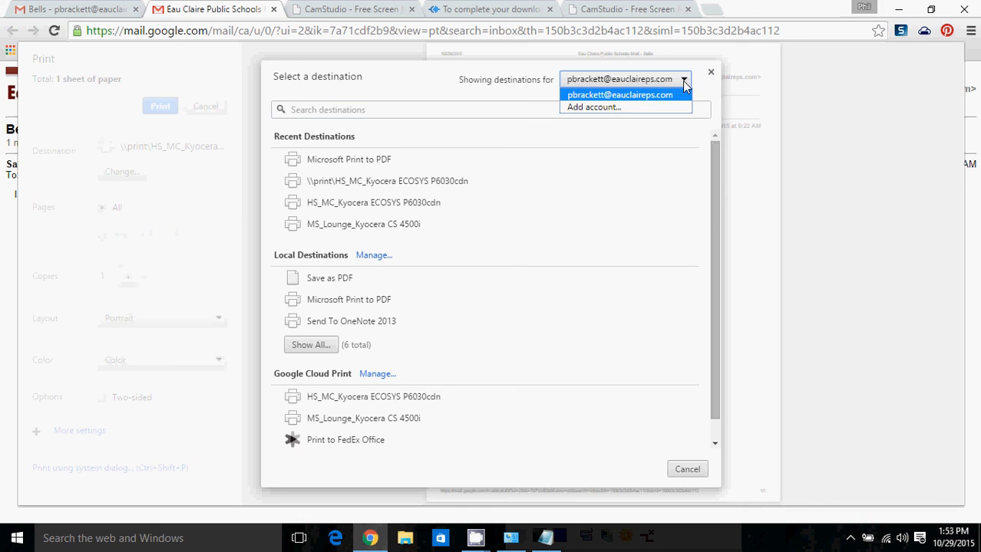
{"action": "mouse_move", "coordinate": [607, 109]}
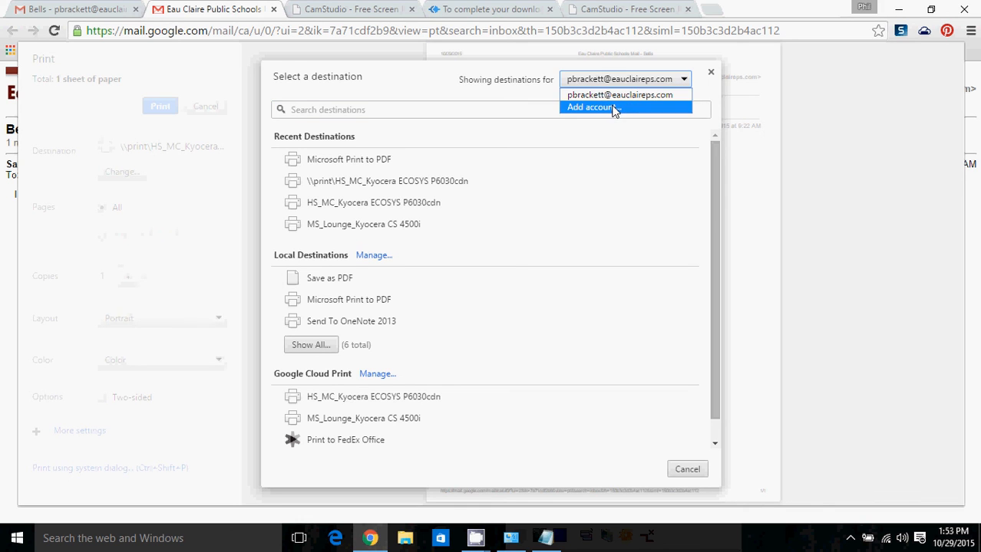
{"action": "mouse_move", "coordinate": [594, 114]}
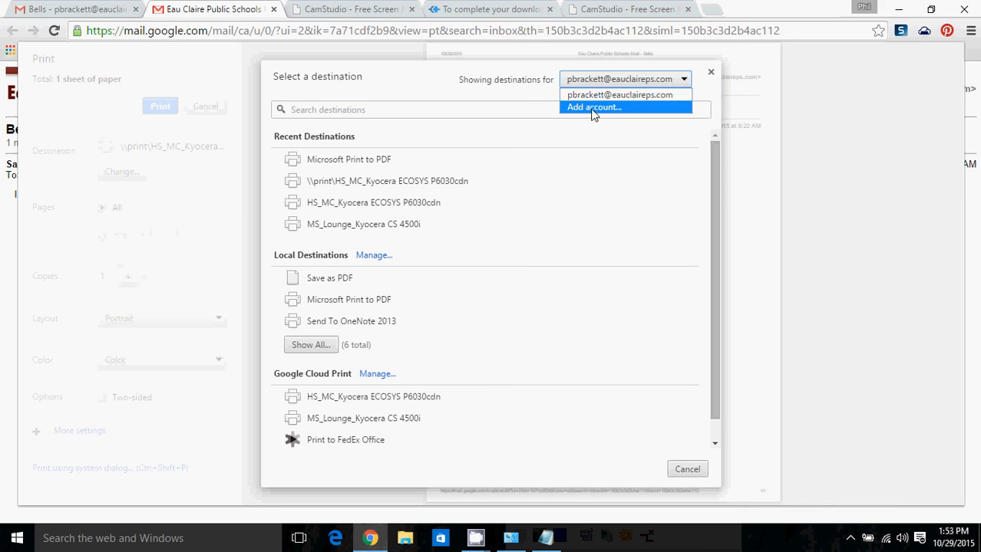
{"action": "mouse_move", "coordinate": [618, 99]}
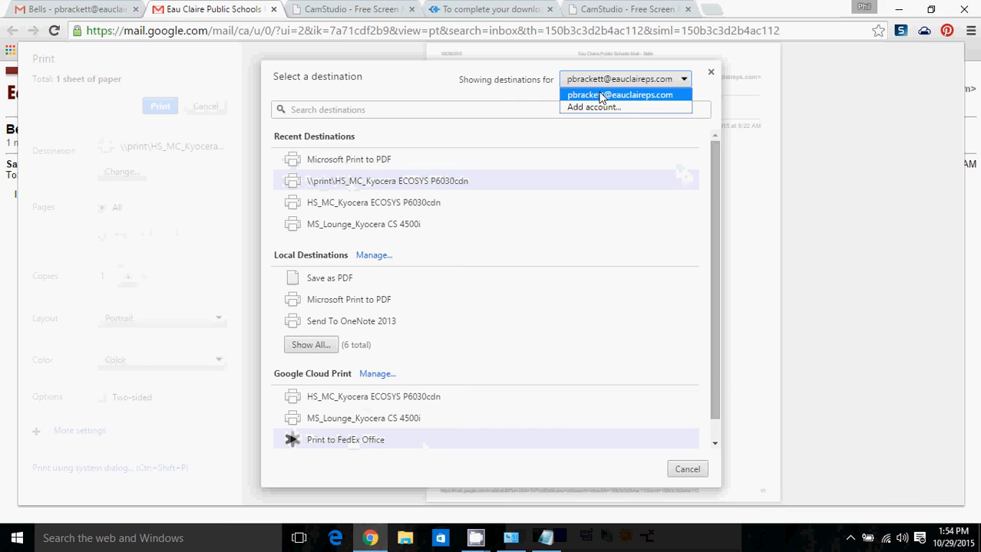
{"action": "left_click", "coordinate": [623, 95]}
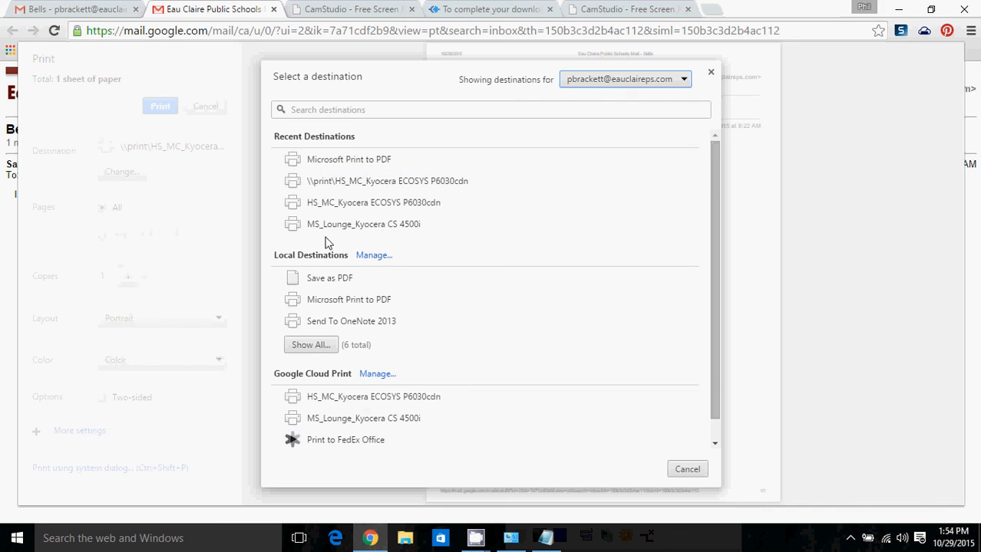
{"action": "mouse_move", "coordinate": [316, 313]}
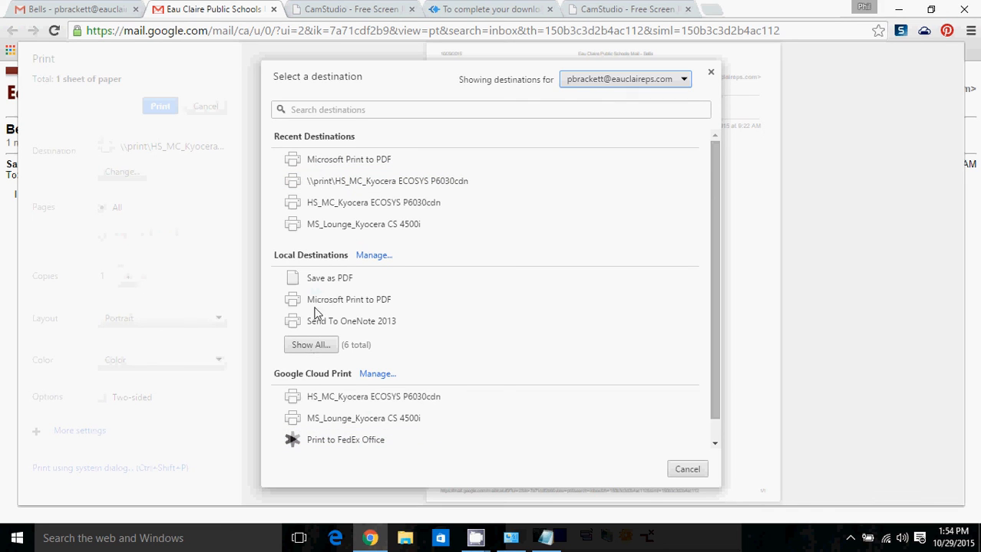
{"action": "mouse_move", "coordinate": [320, 255]}
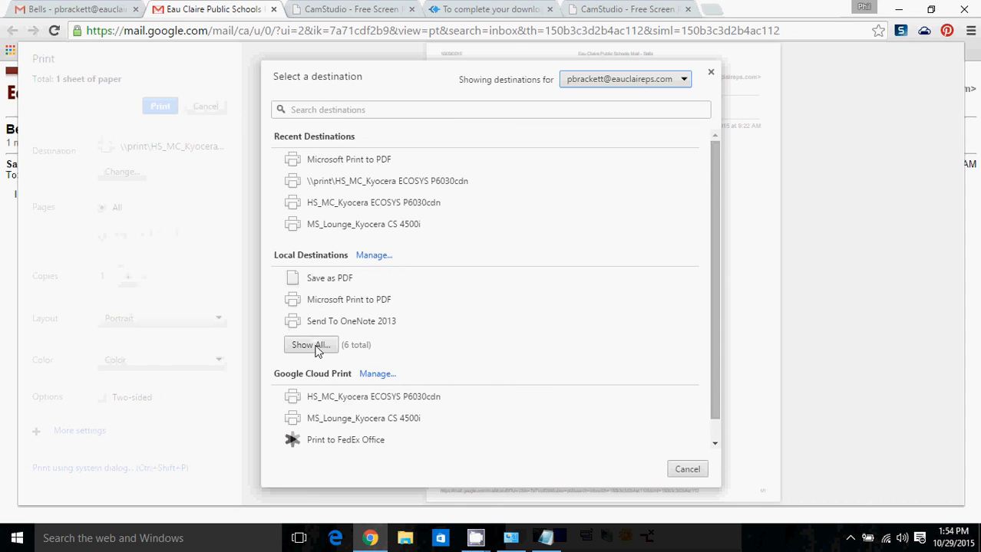
Choose the local \\print\HS_MC_Kyocera ECOSYS P6030cdn printer from the full destination list.
{"action": "left_click", "coordinate": [310, 344]}
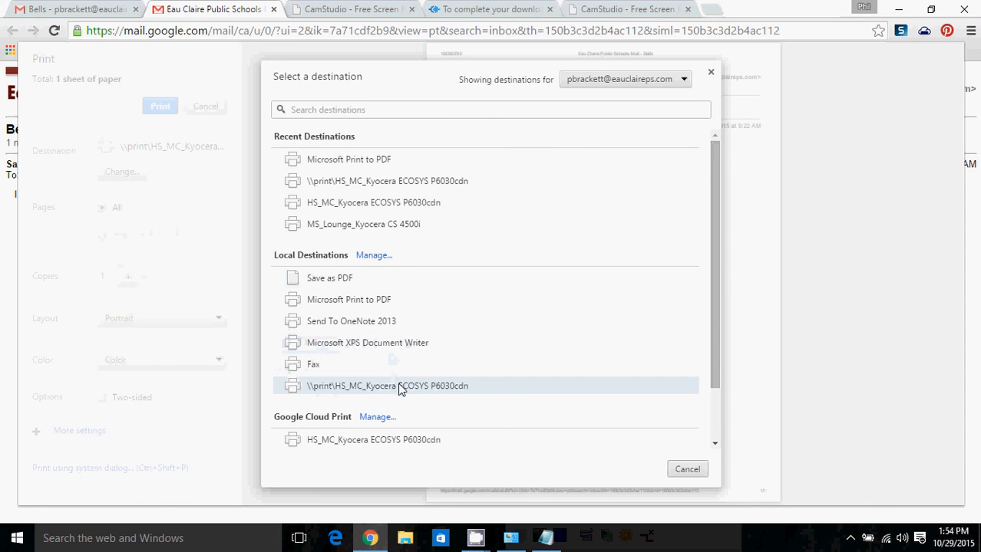
{"action": "left_click", "coordinate": [387, 386]}
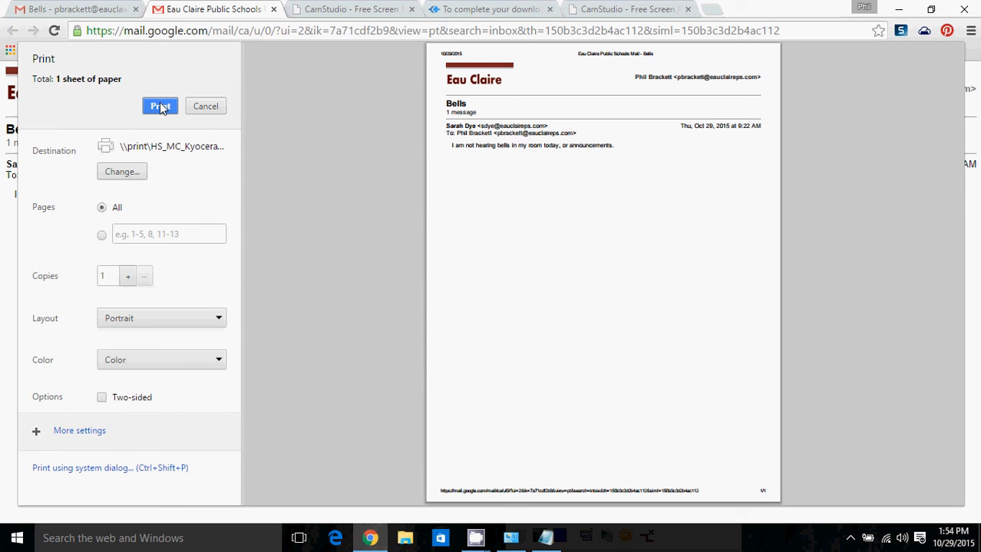
{"action": "mouse_move", "coordinate": [88, 473]}
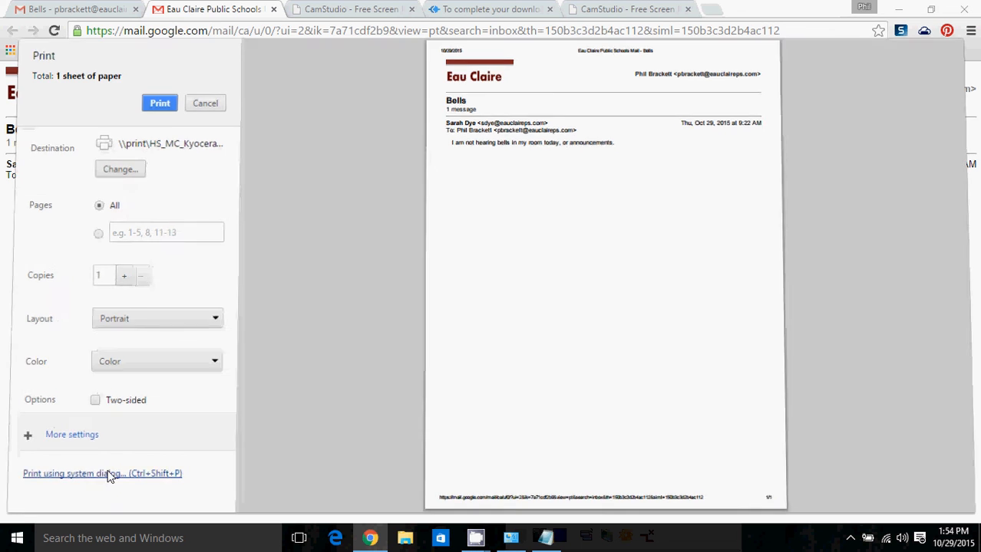
View the Windows system print dialog, cancel it, and return to Chrome's print preview.
{"action": "left_click", "coordinate": [89, 474]}
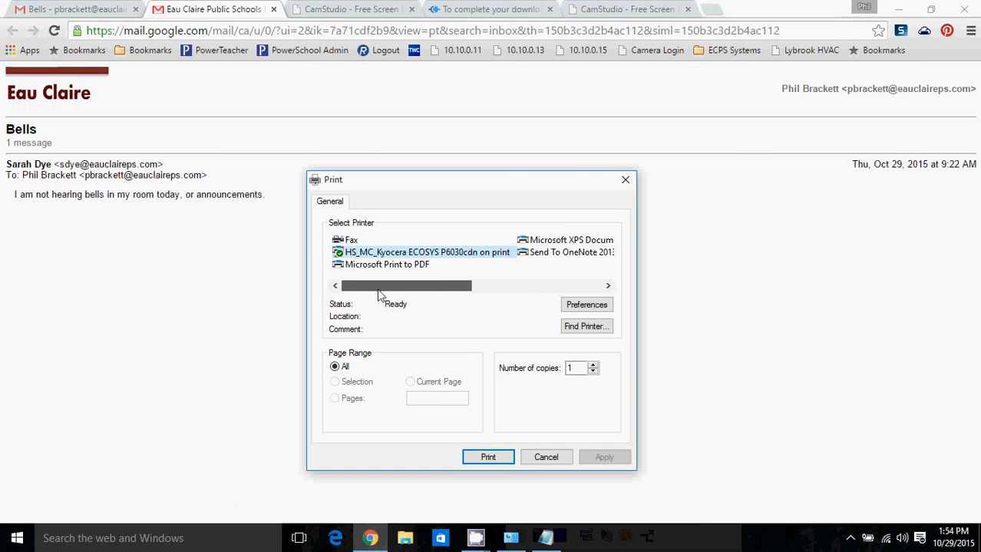
{"action": "left_click", "coordinate": [488, 457]}
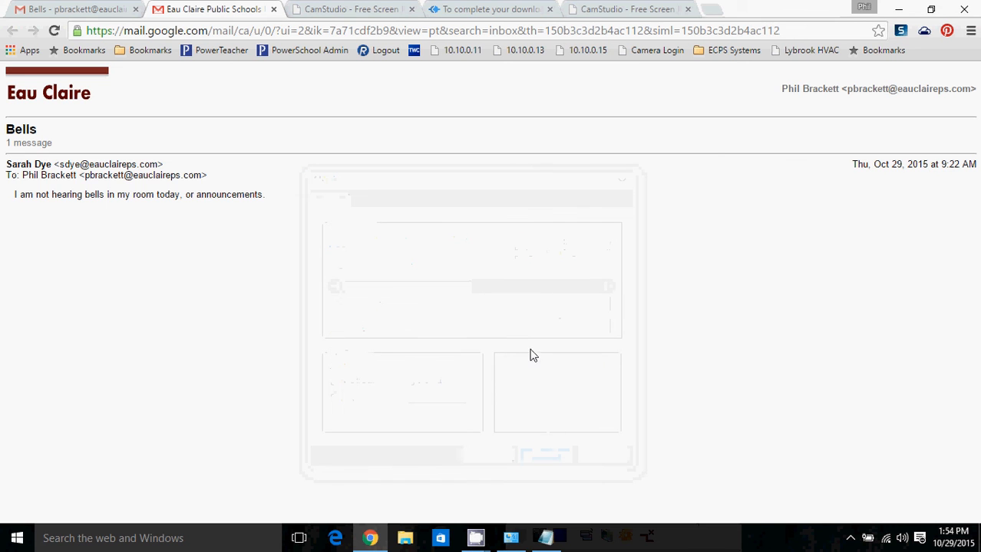
{"action": "key", "text": "ctrl+p"}
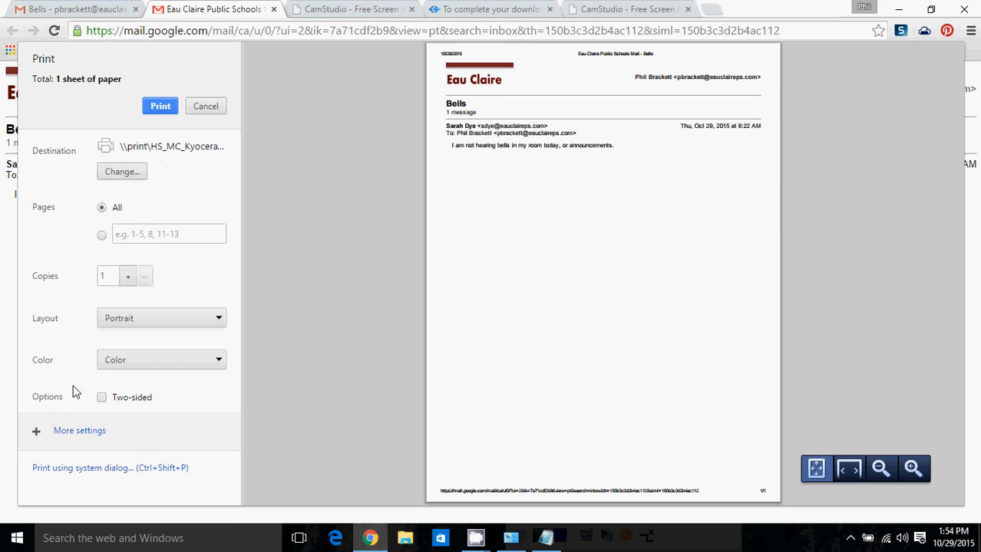
{"action": "mouse_move", "coordinate": [69, 436]}
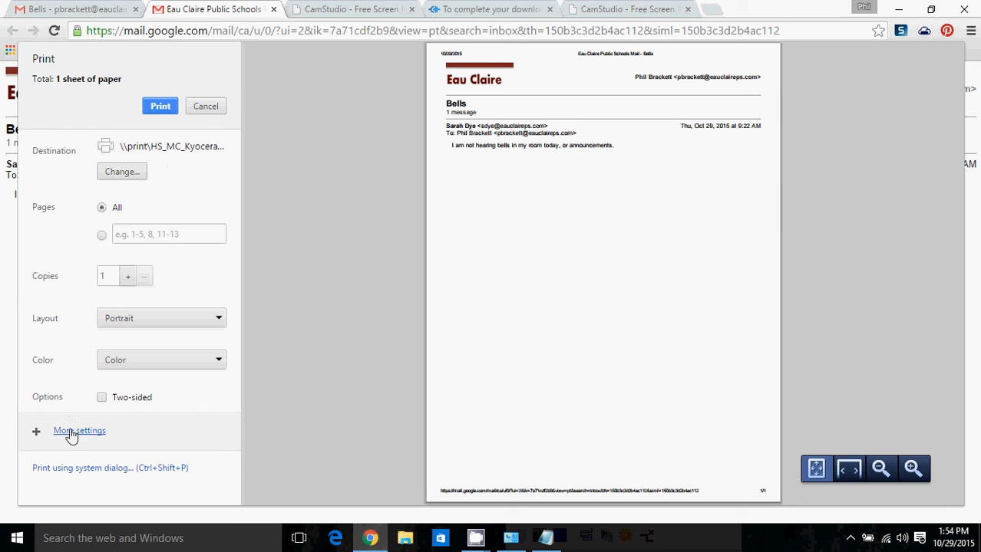
{"action": "mouse_move", "coordinate": [352, 240]}
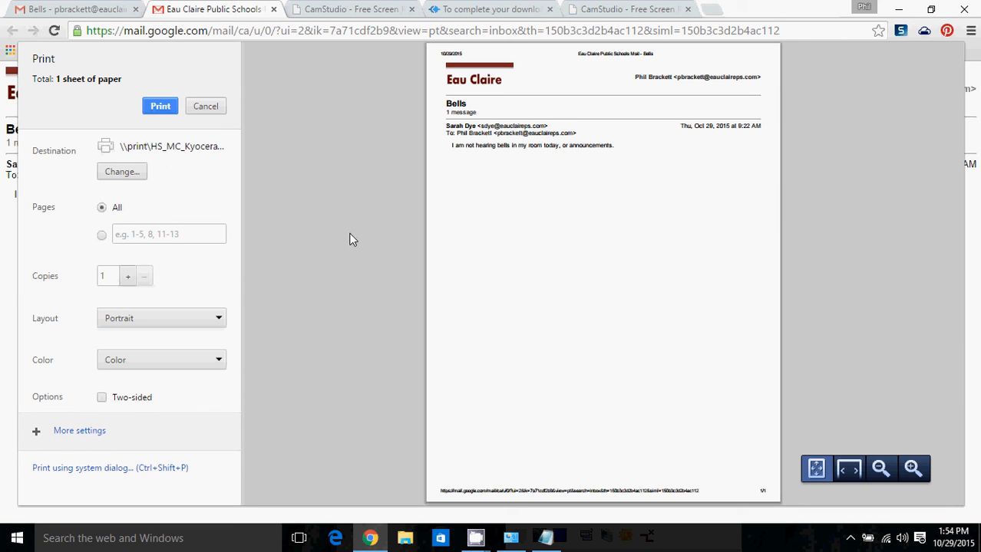